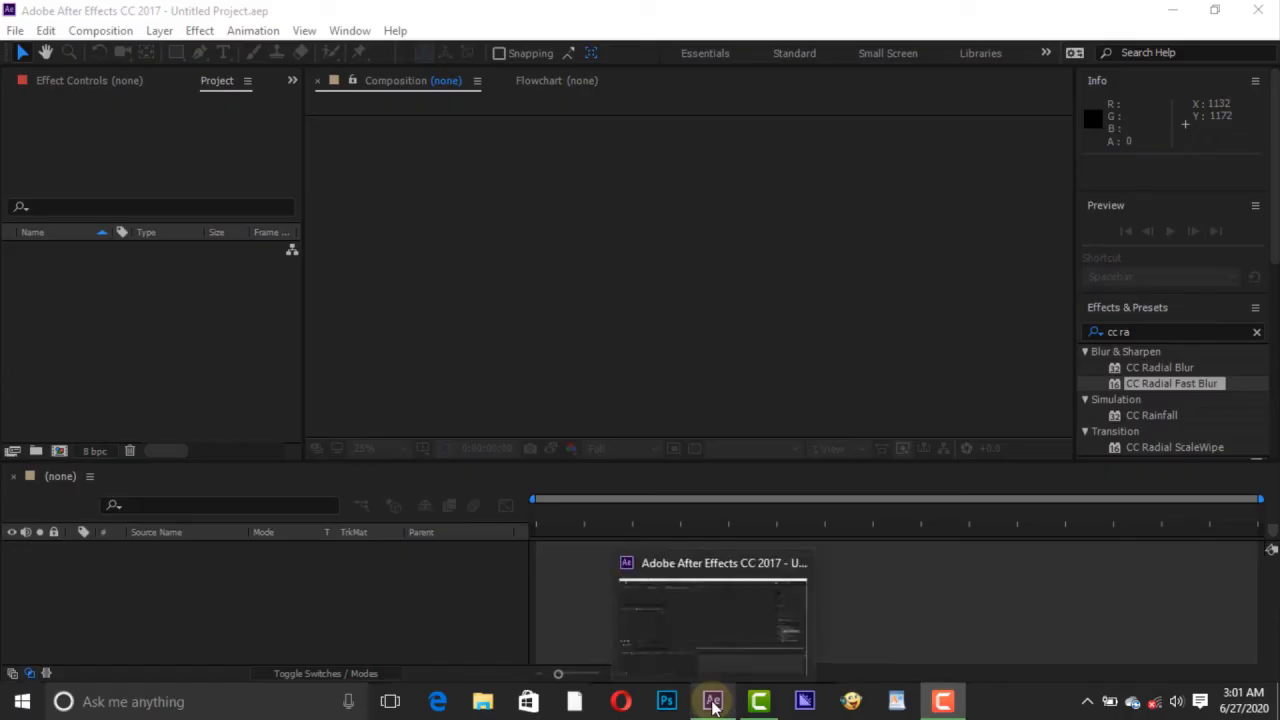
Make a new HDTV 1080 24 composition named 'Shadow', 10 seconds long.
left_click(712, 700)
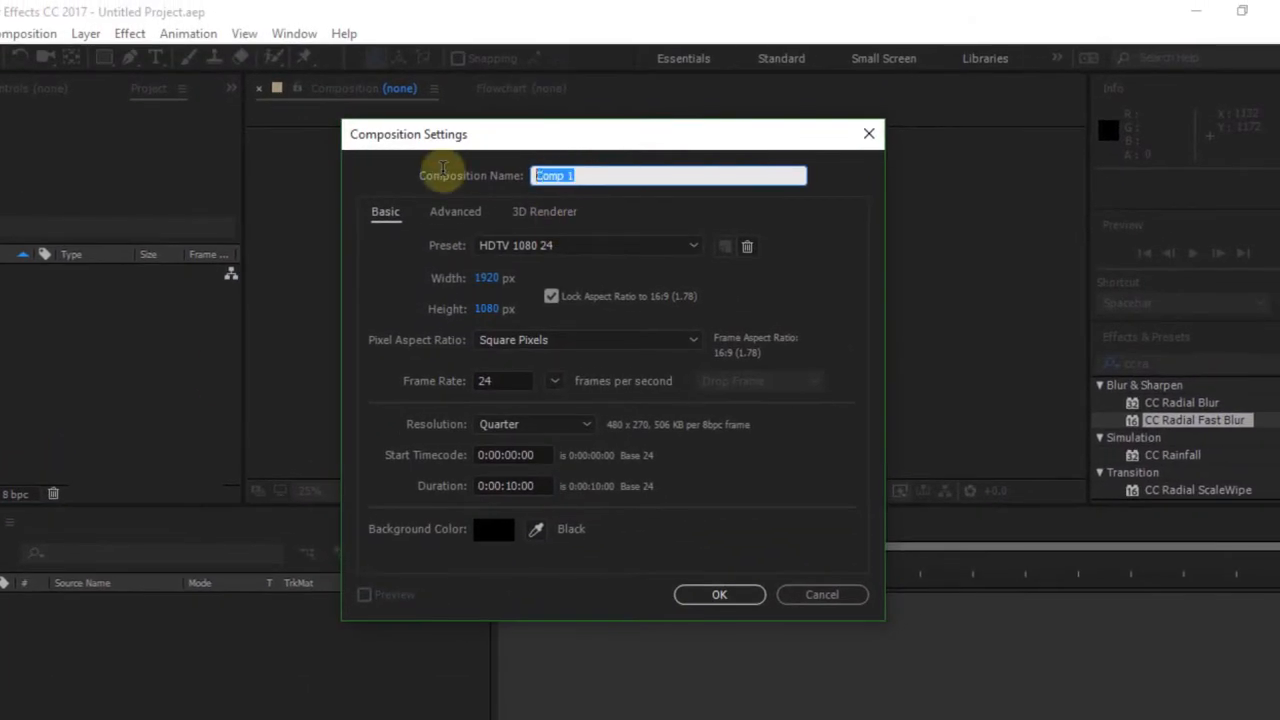
type("Shadow")
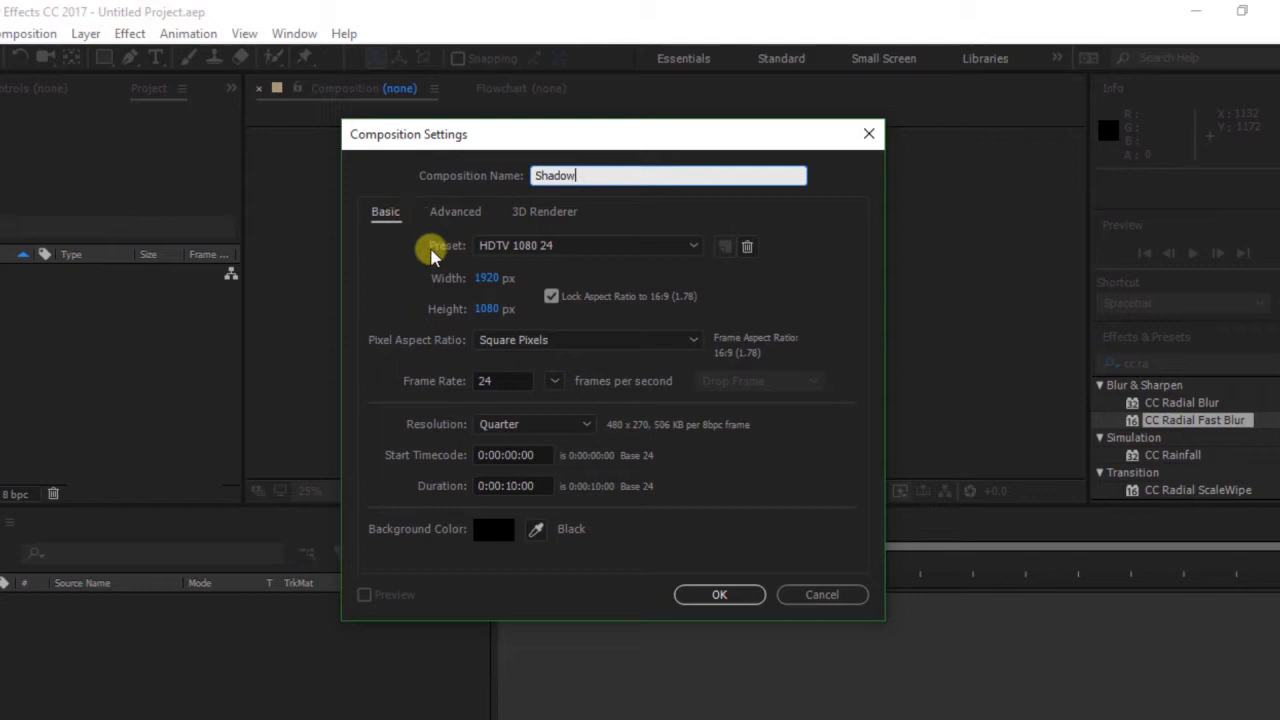
mouse_move(503, 380)
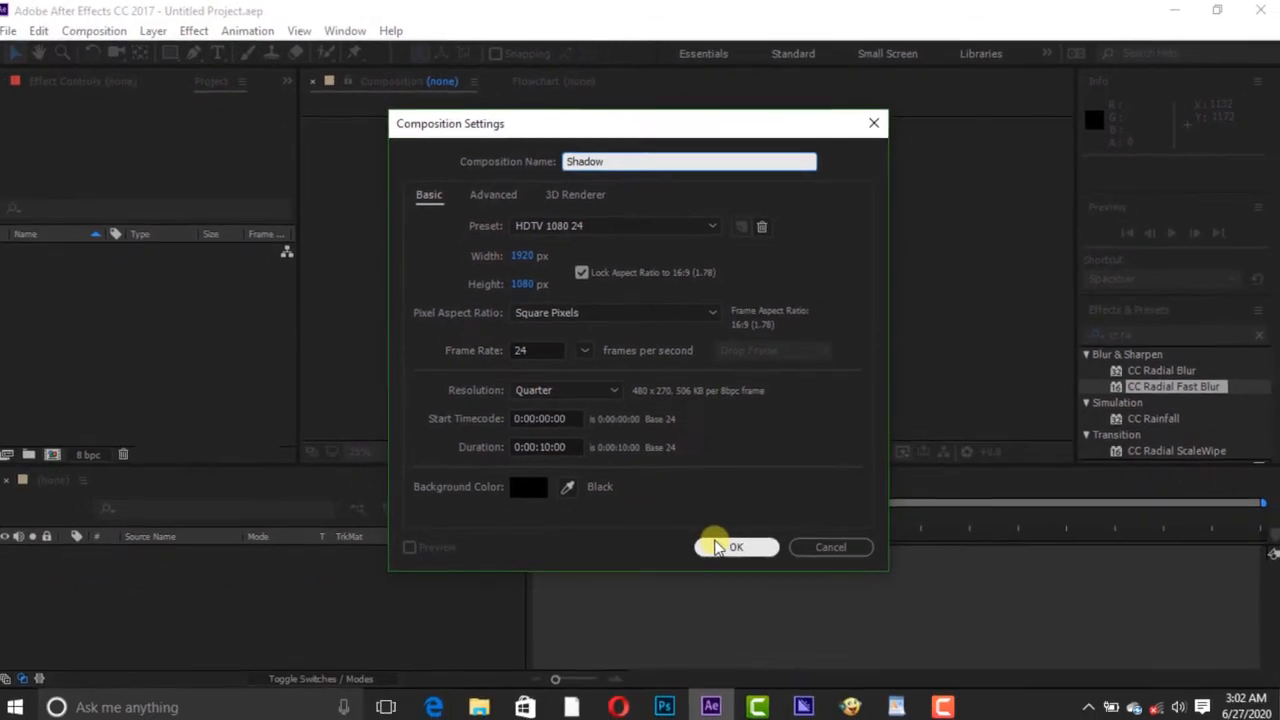
left_click(736, 547)
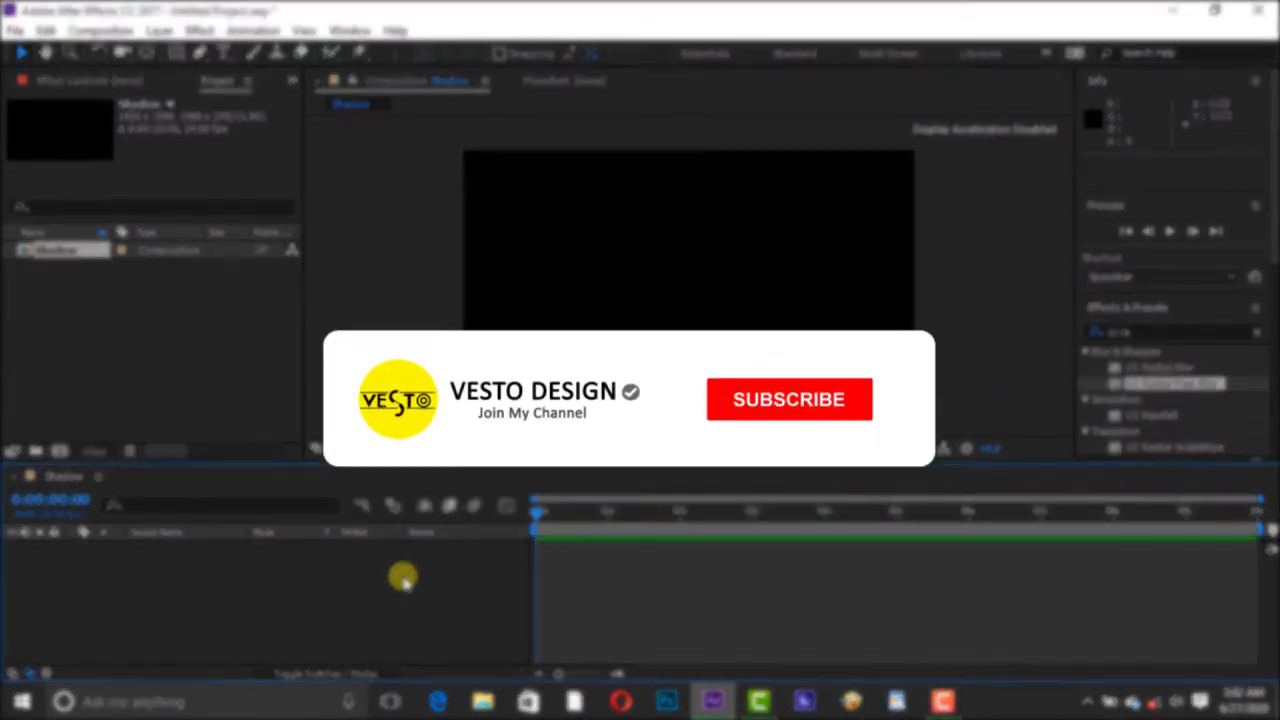
left_click(788, 399)
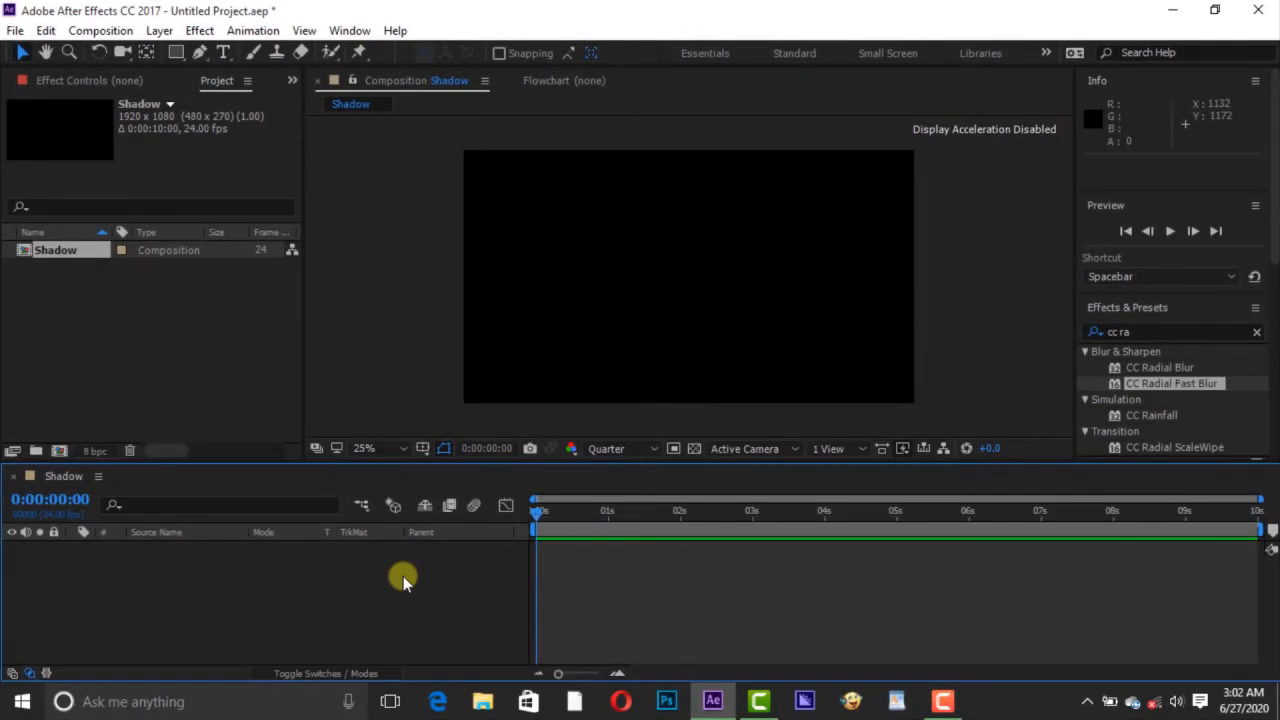
Create a new solid named 'Background' and colour it green.
right_click(403, 580)
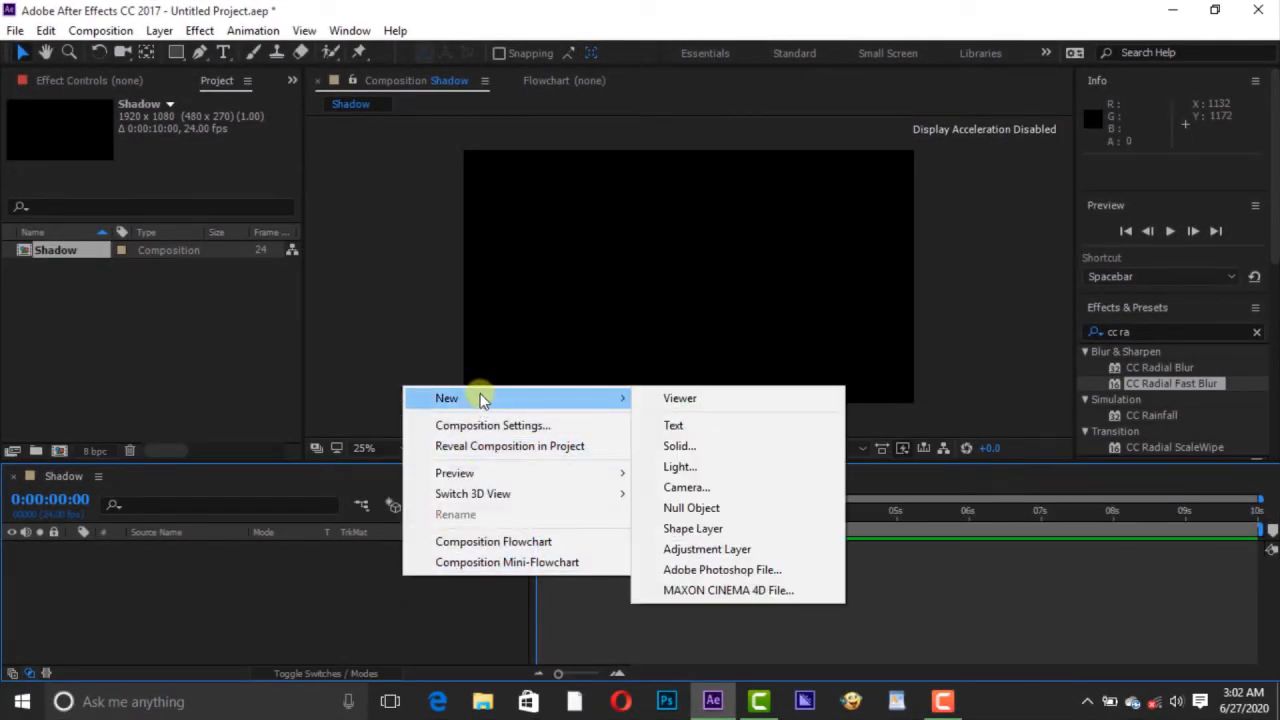
left_click(679, 446)
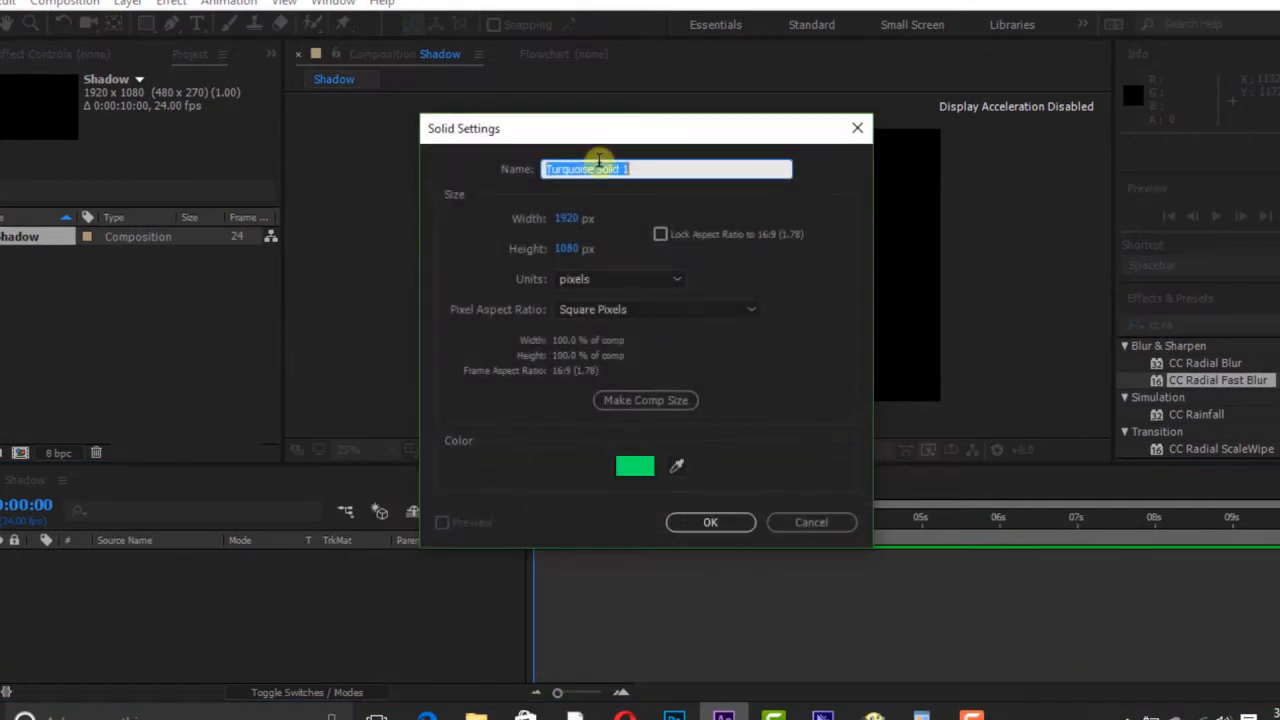
type("Background")
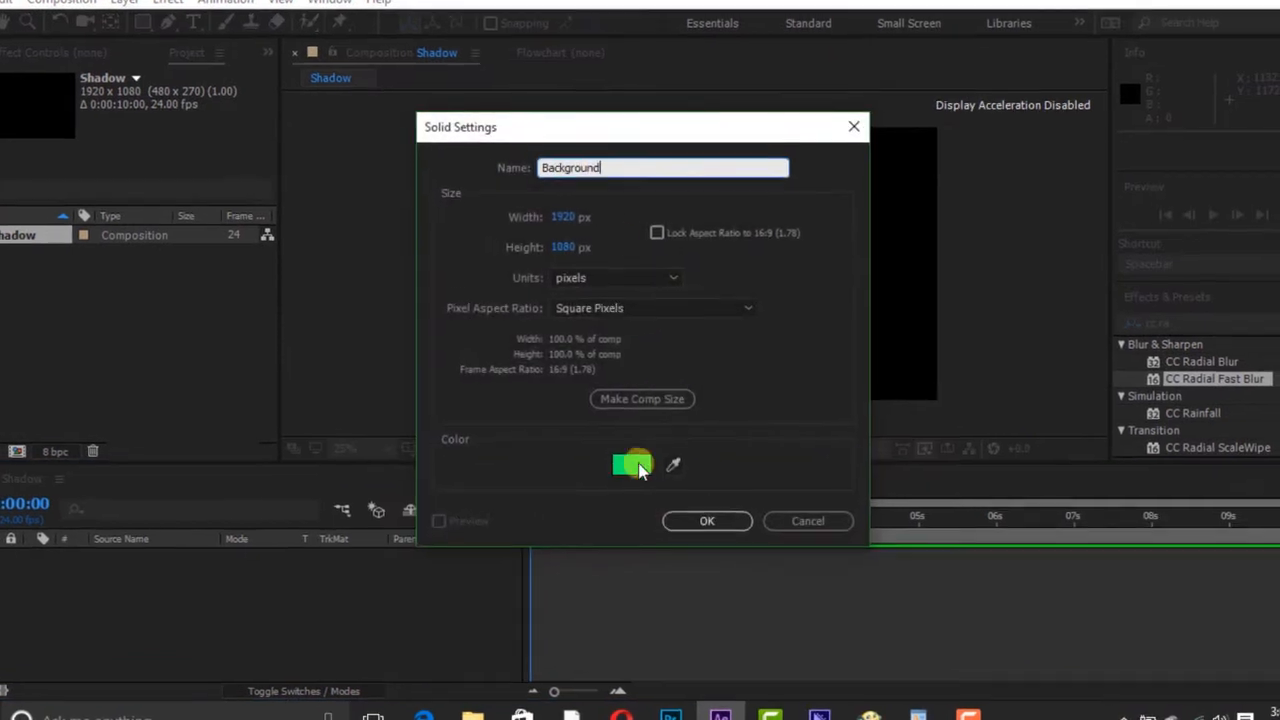
left_click(631, 464)
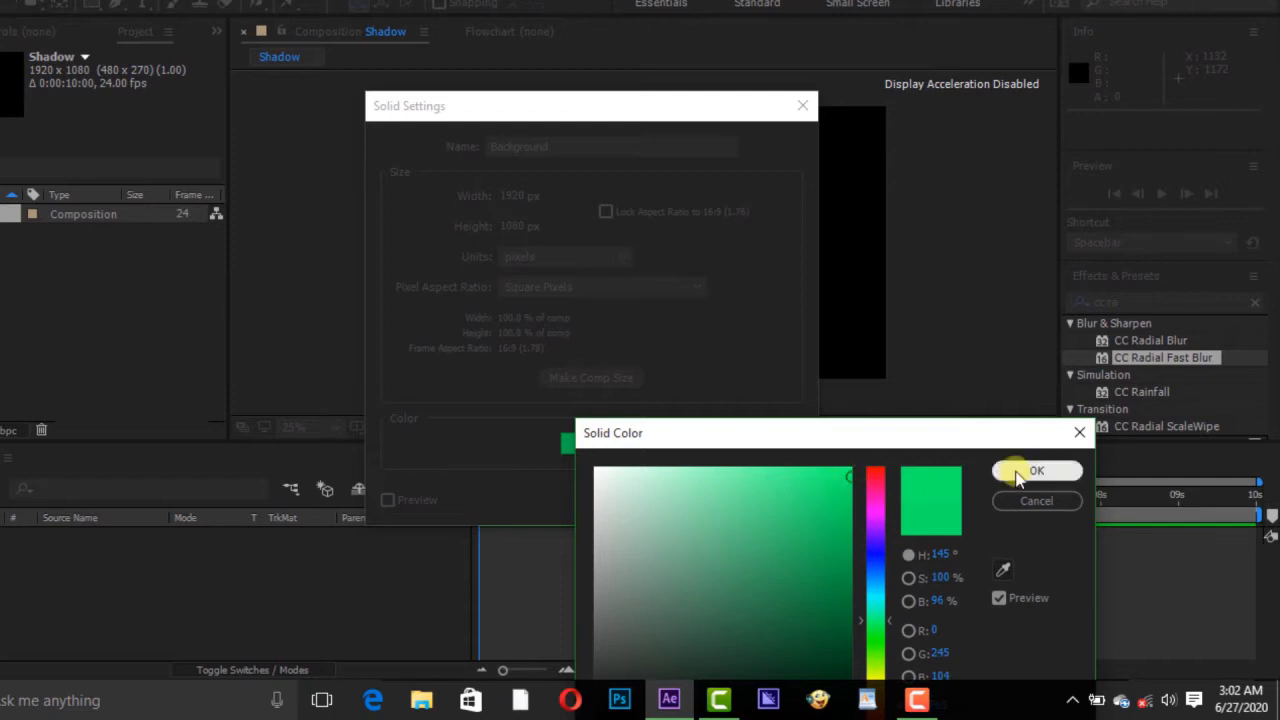
left_click(1037, 471)
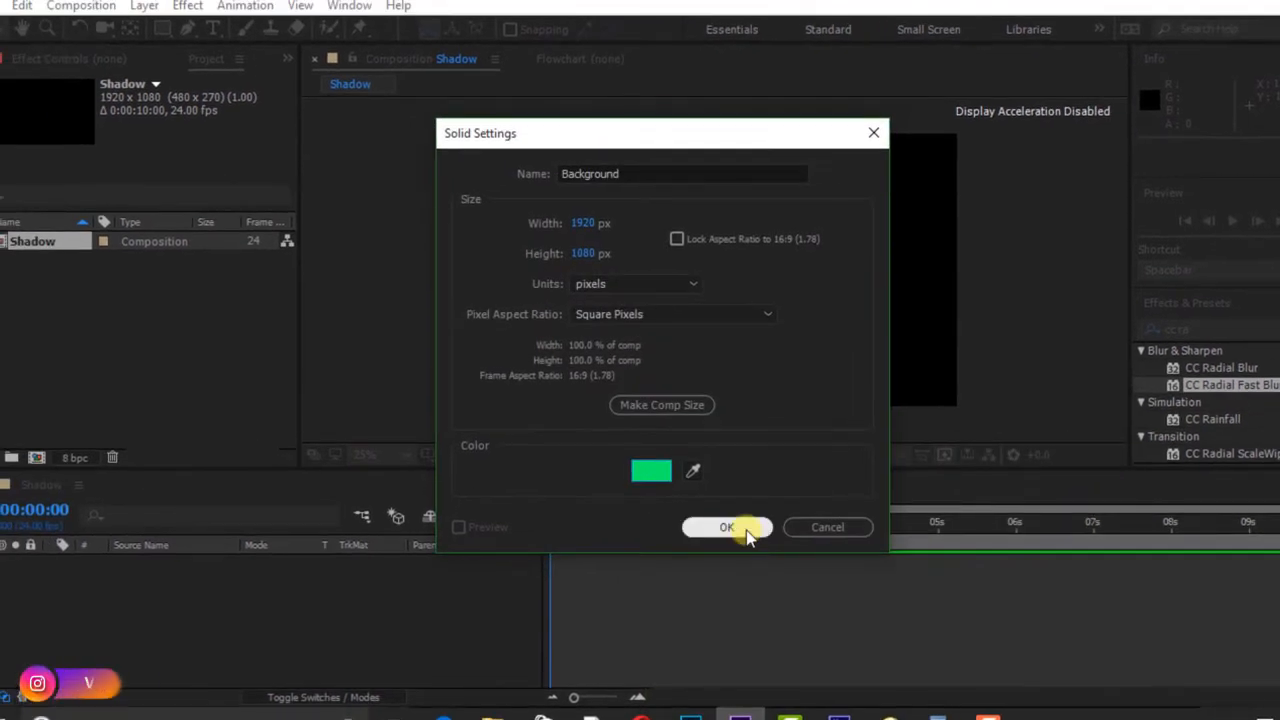
left_click(727, 527)
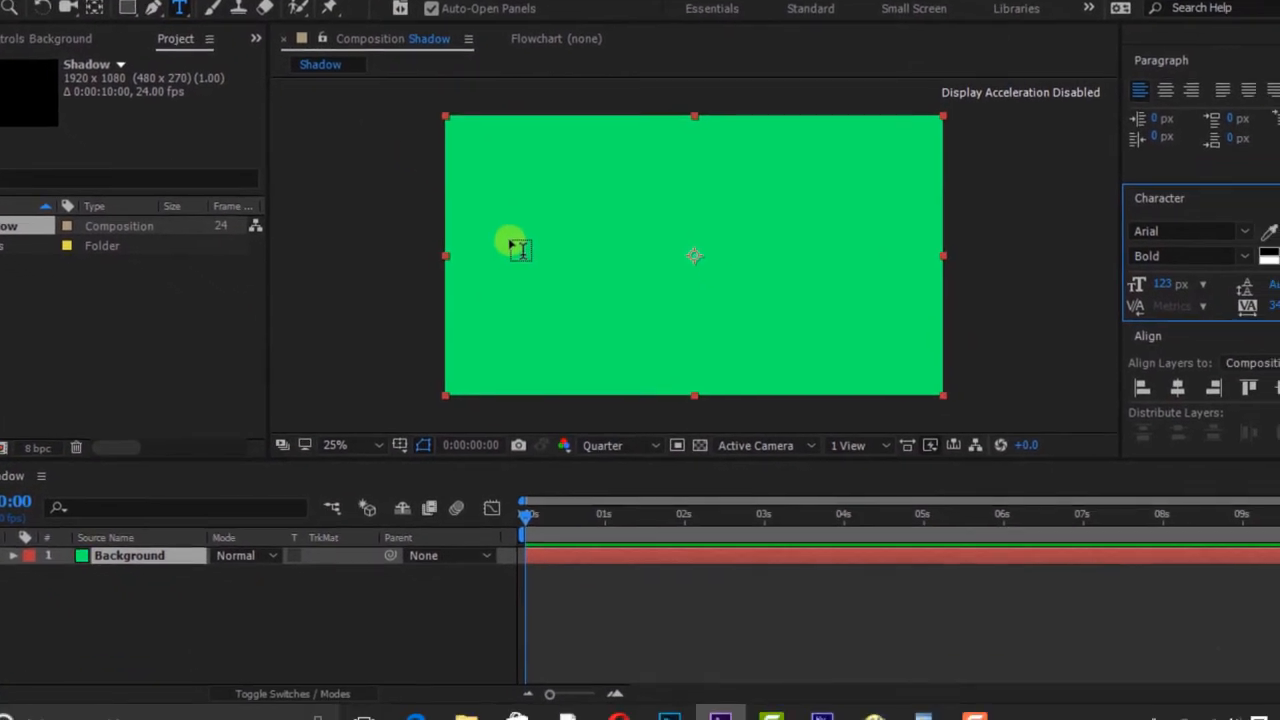
Type the 'VESTO DESIGN' title and centre it horizontally with the Align panel.
type("VESTO")
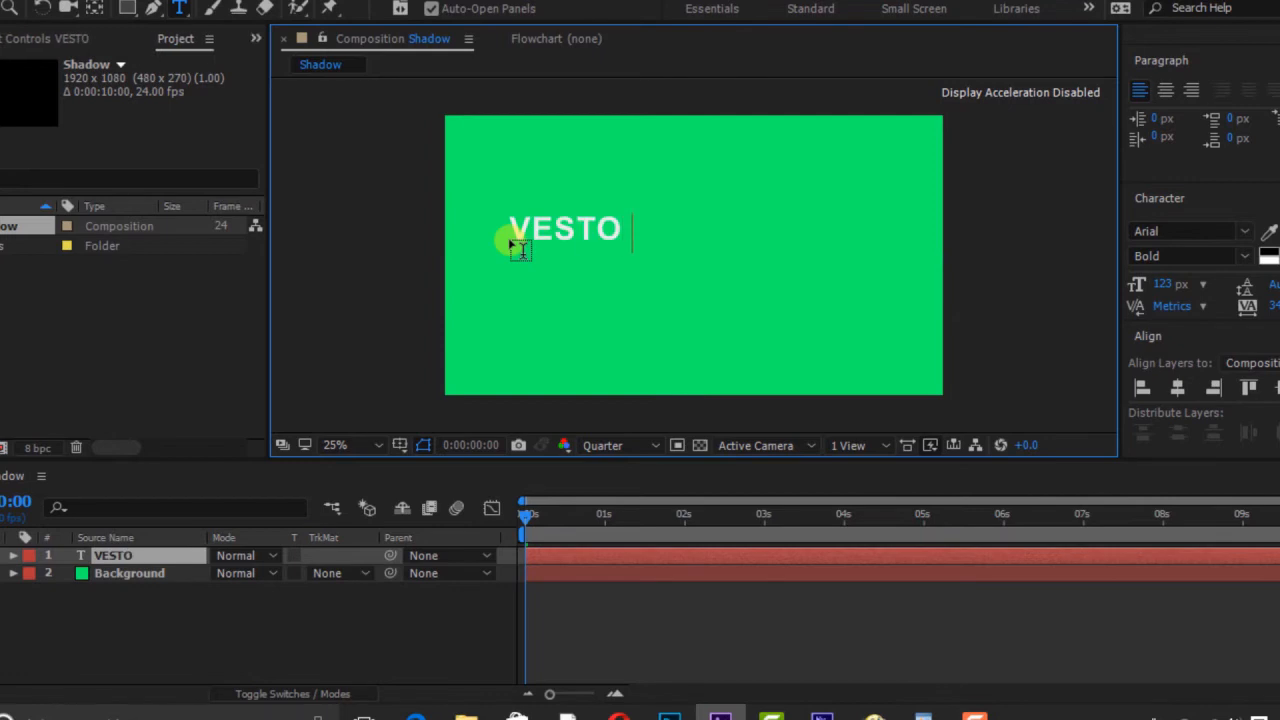
type("DESIGN")
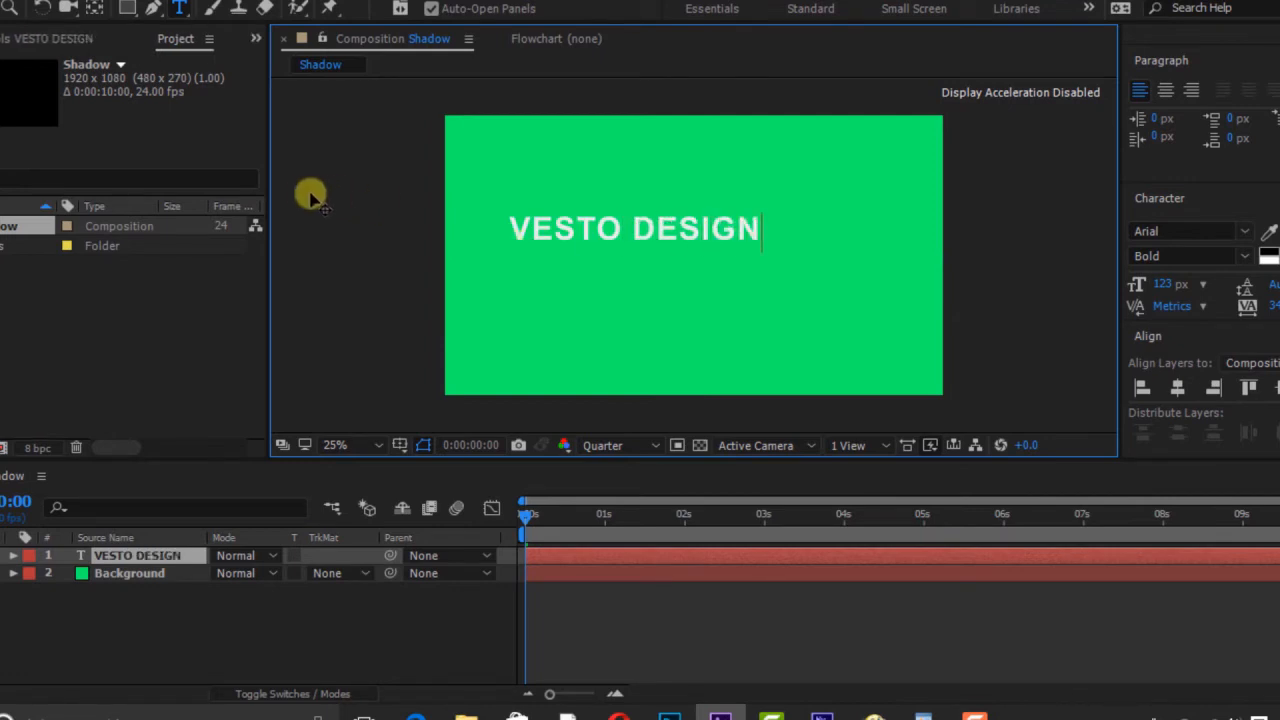
mouse_move(1058, 323)
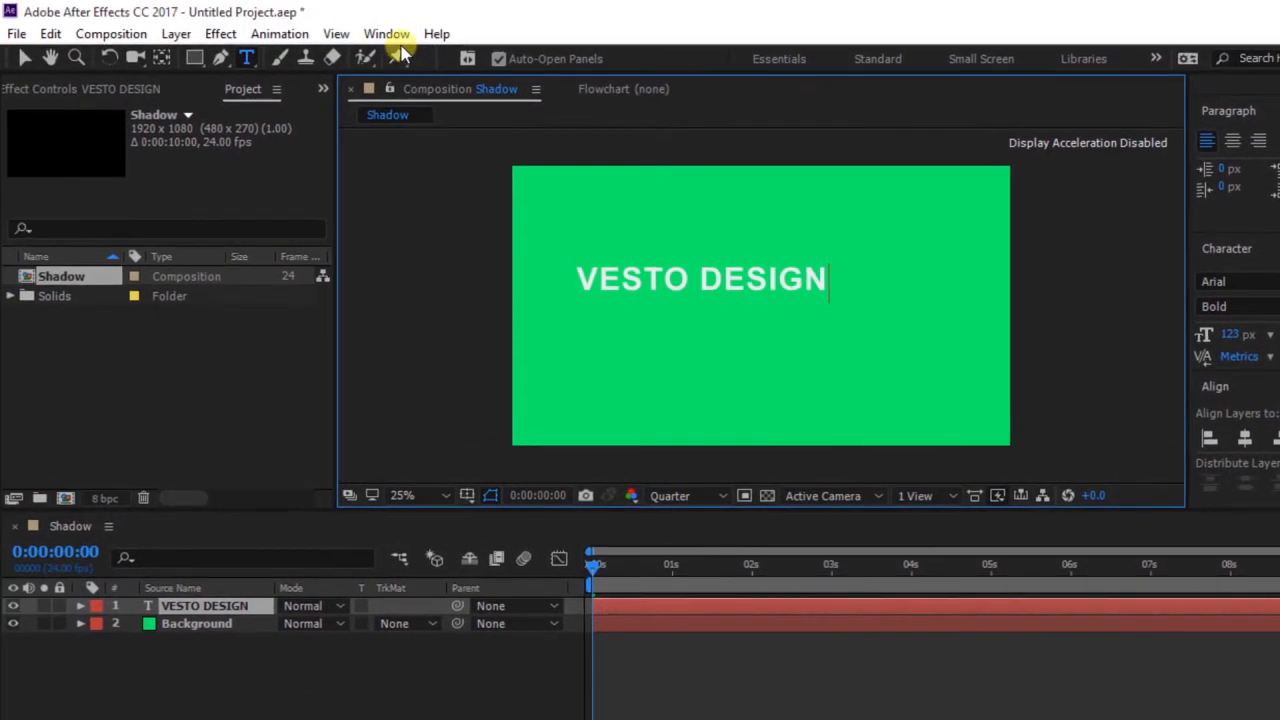
left_click(386, 33)
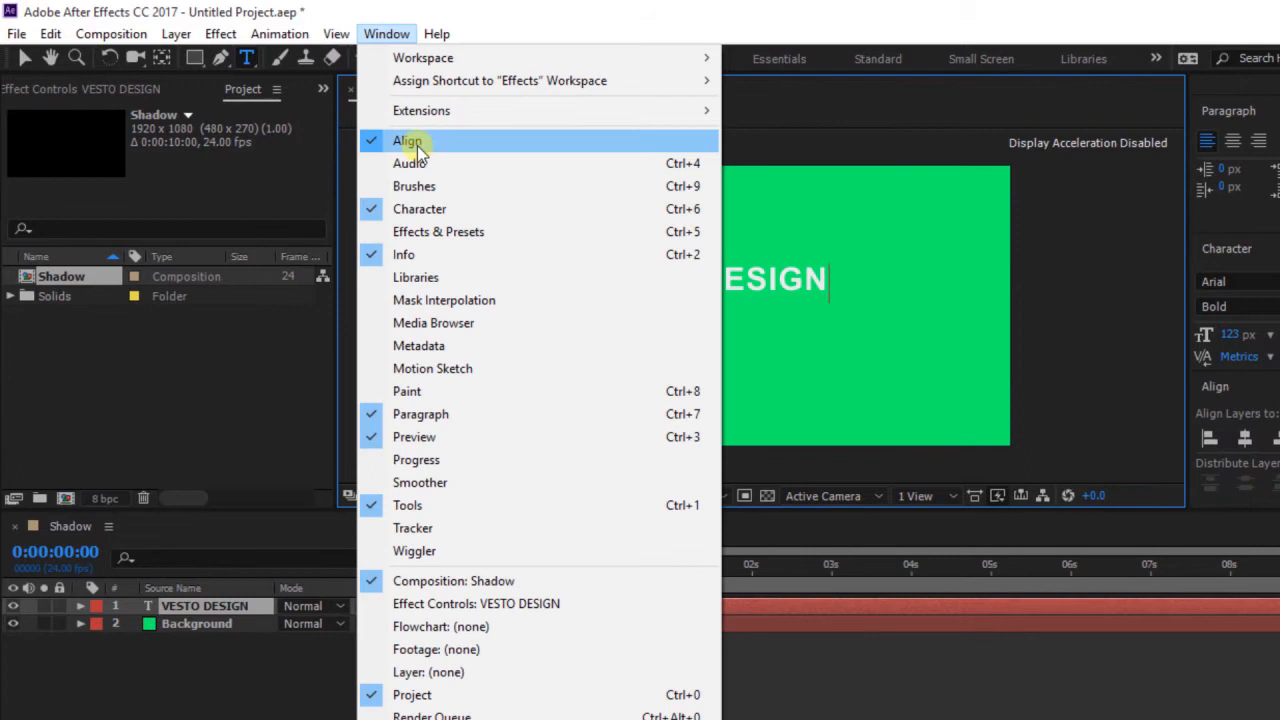
left_click(408, 140)
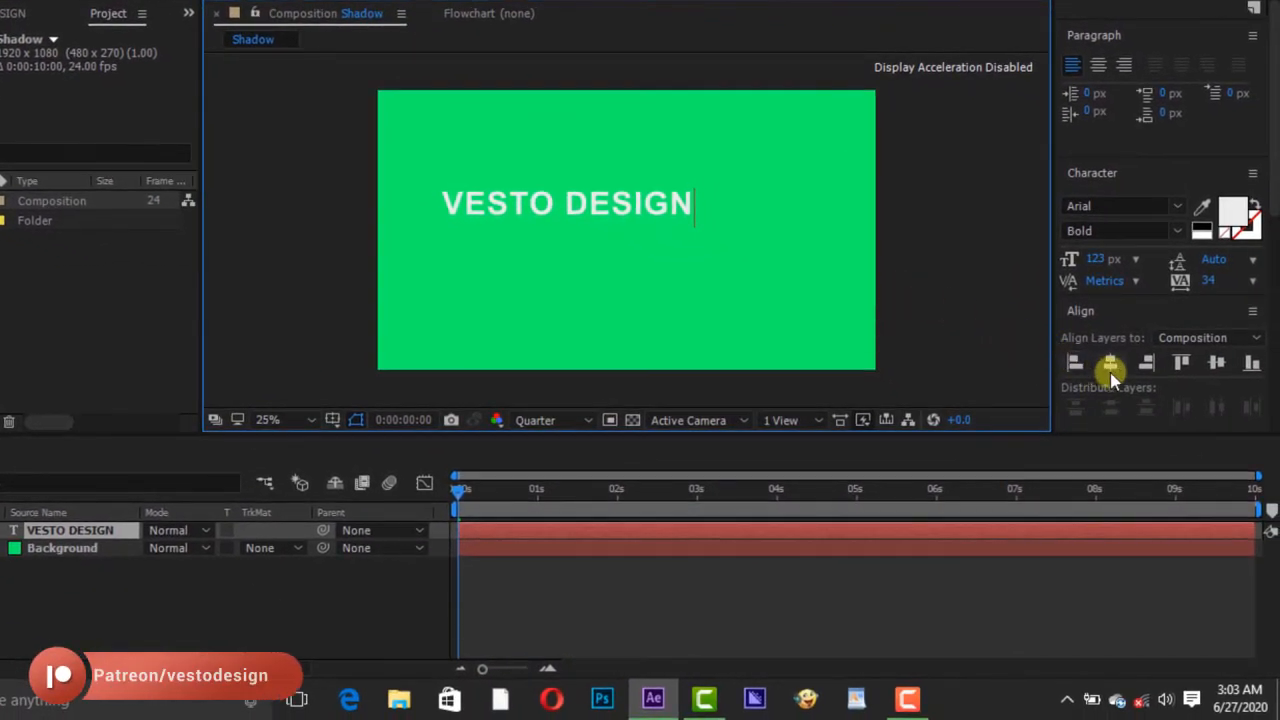
left_click(1214, 363)
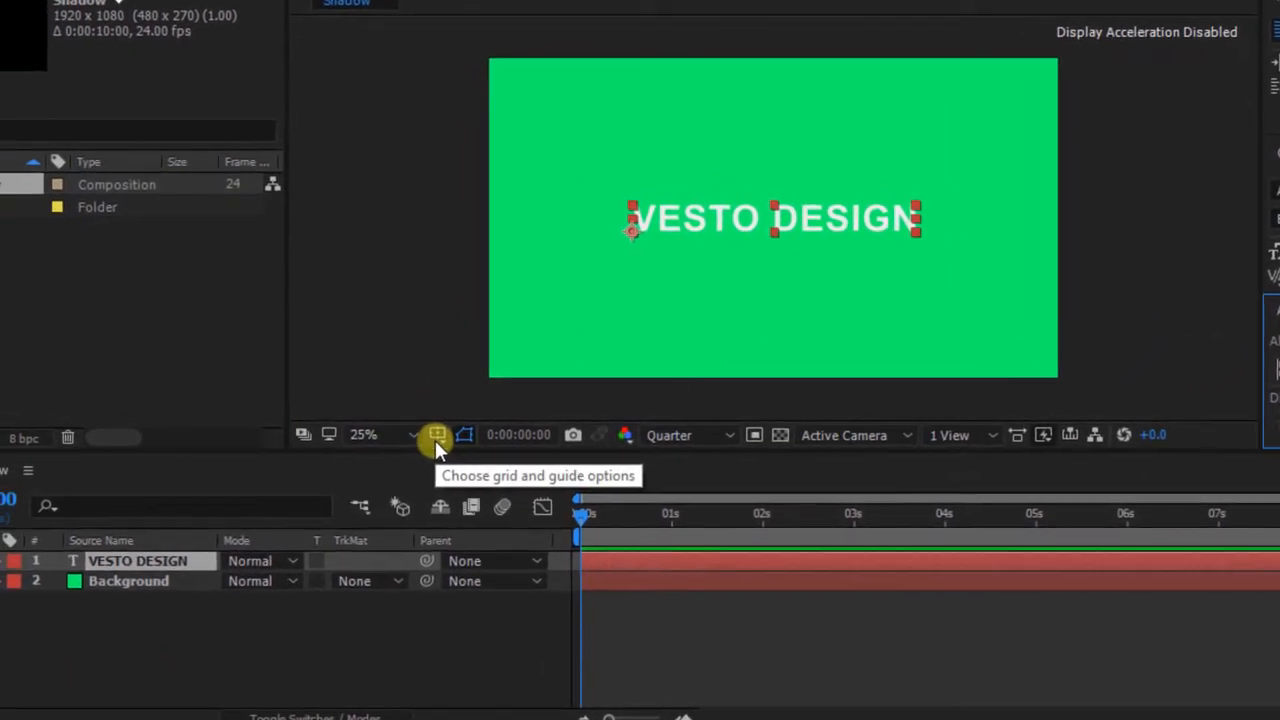
Toggle the Title/Action Safe guides on and off.
left_click(437, 434)
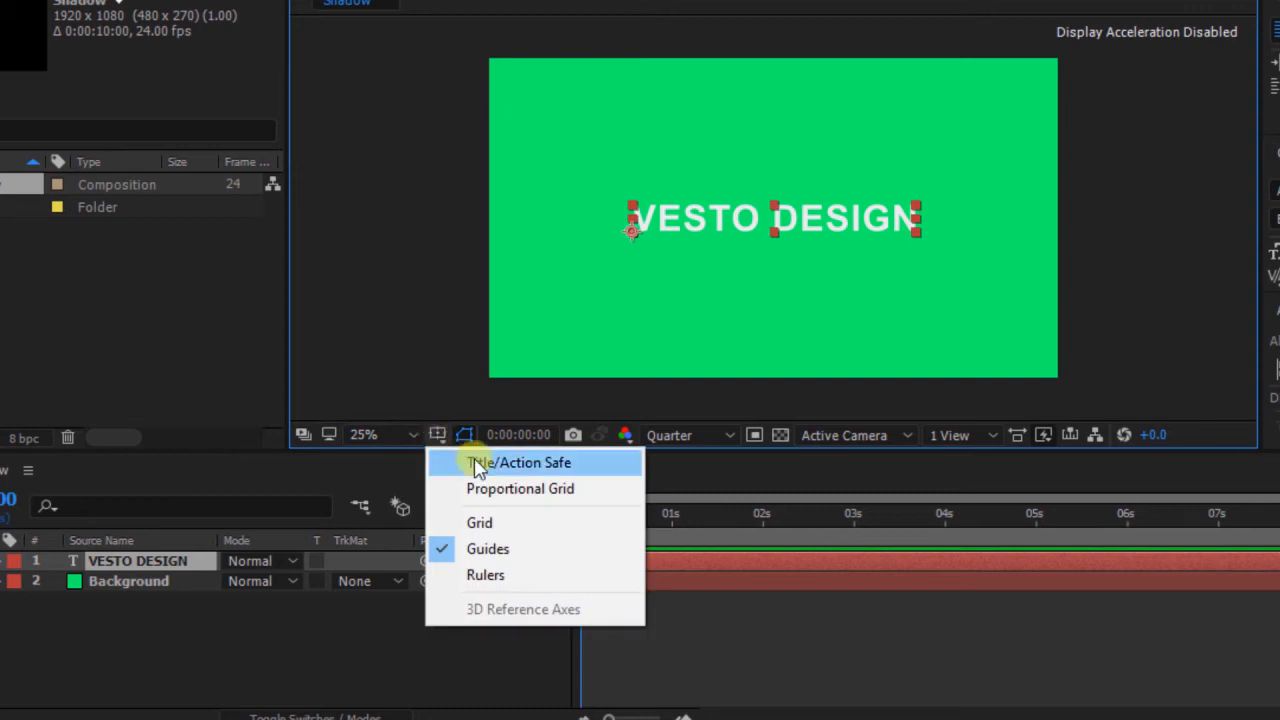
left_click(519, 462)
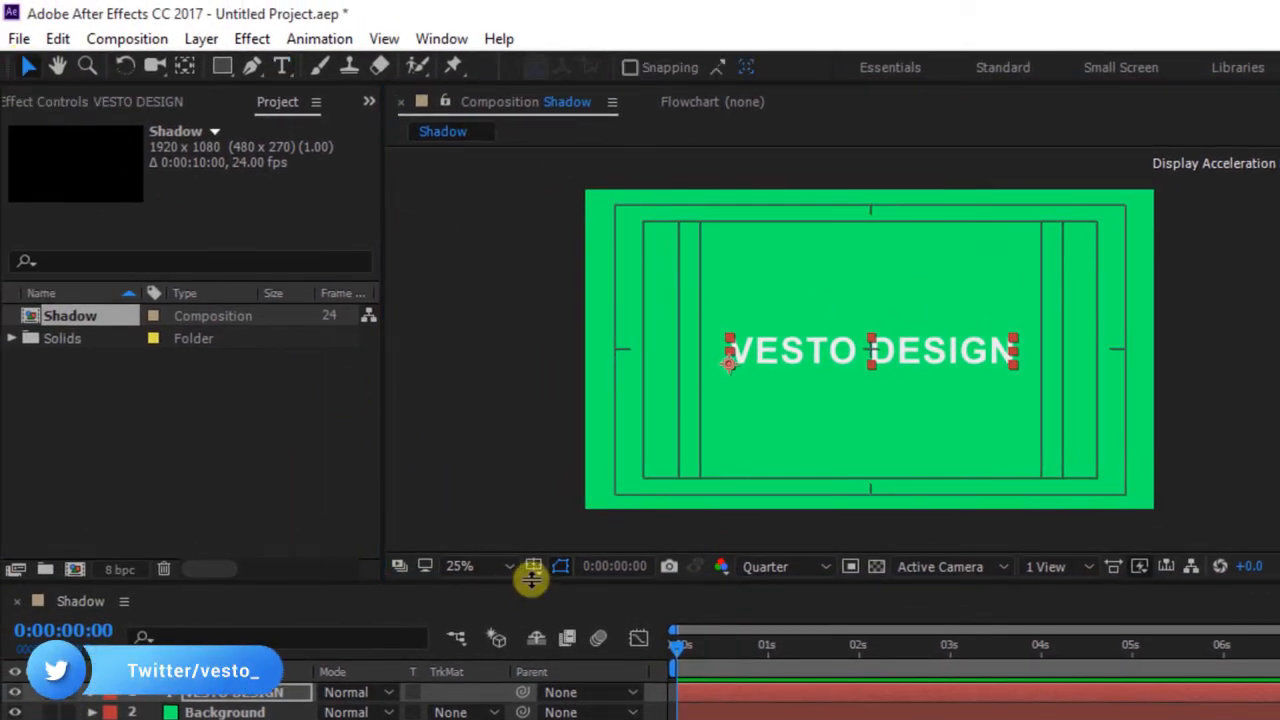
left_click(533, 566)
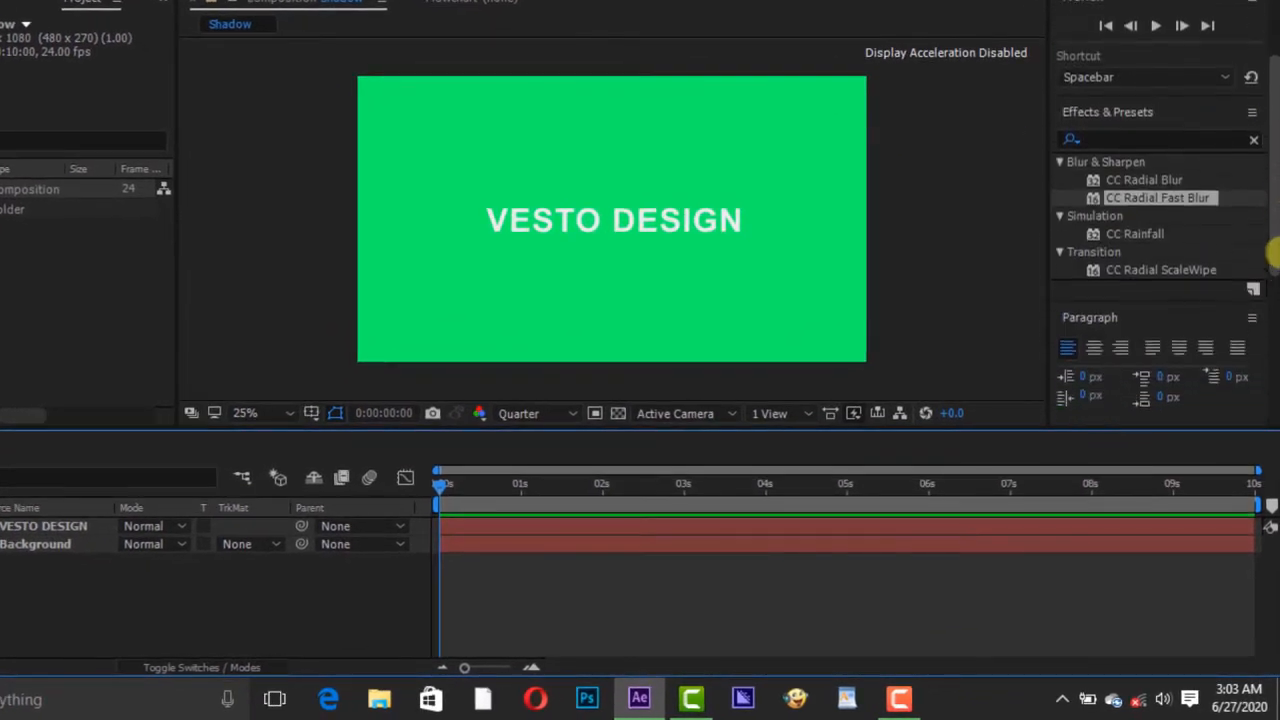
Find CC Radial Fast Blur via 'cc ra', apply it to the title and raise Amount.
type("cc ra")
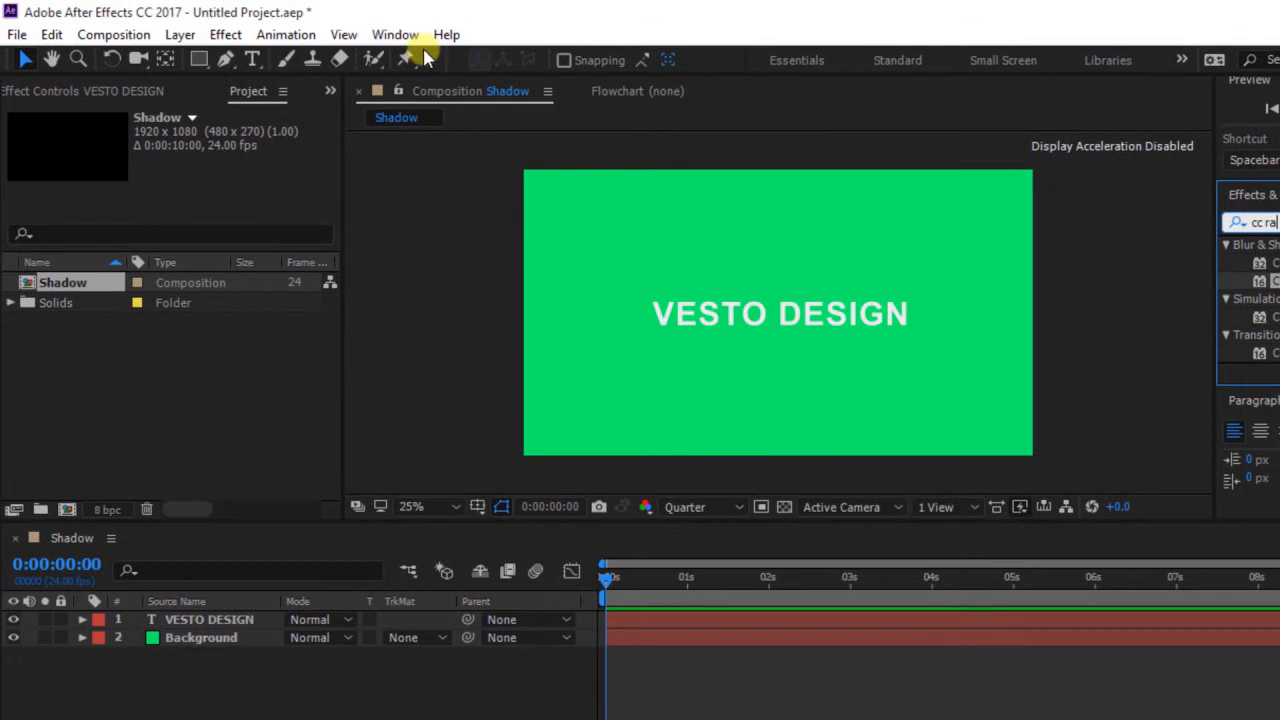
left_click(394, 34)
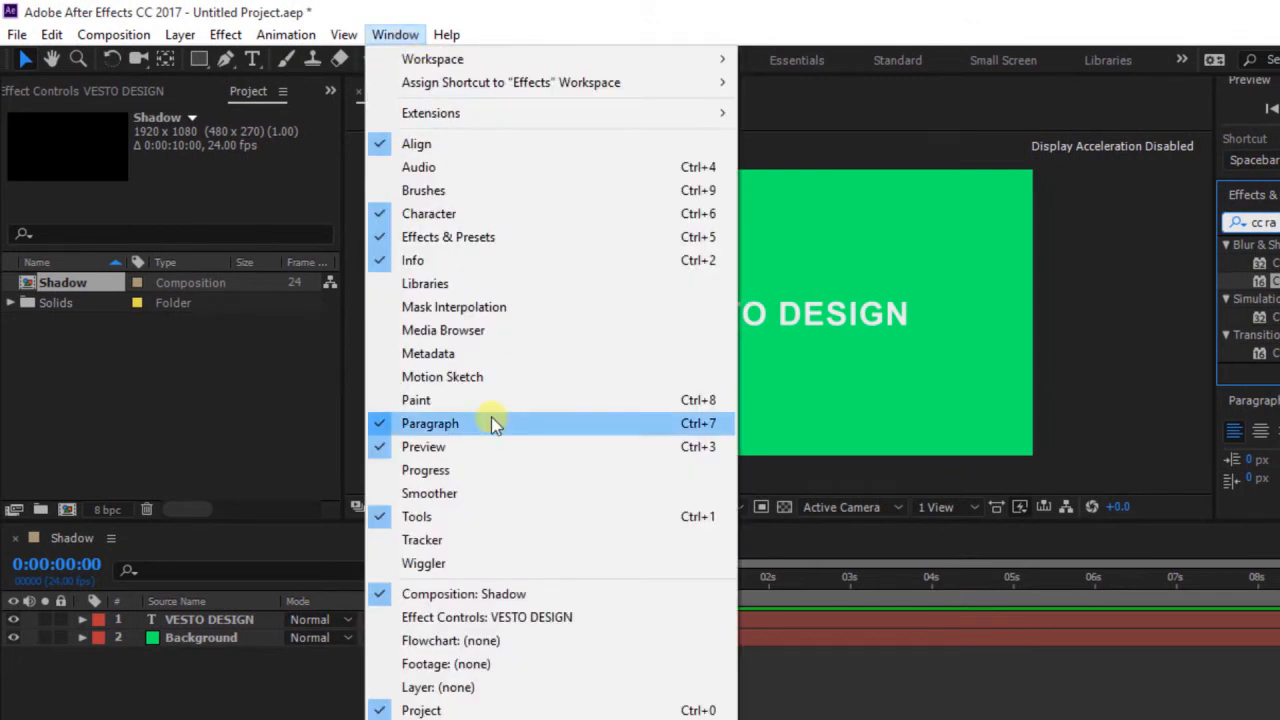
mouse_move(447, 236)
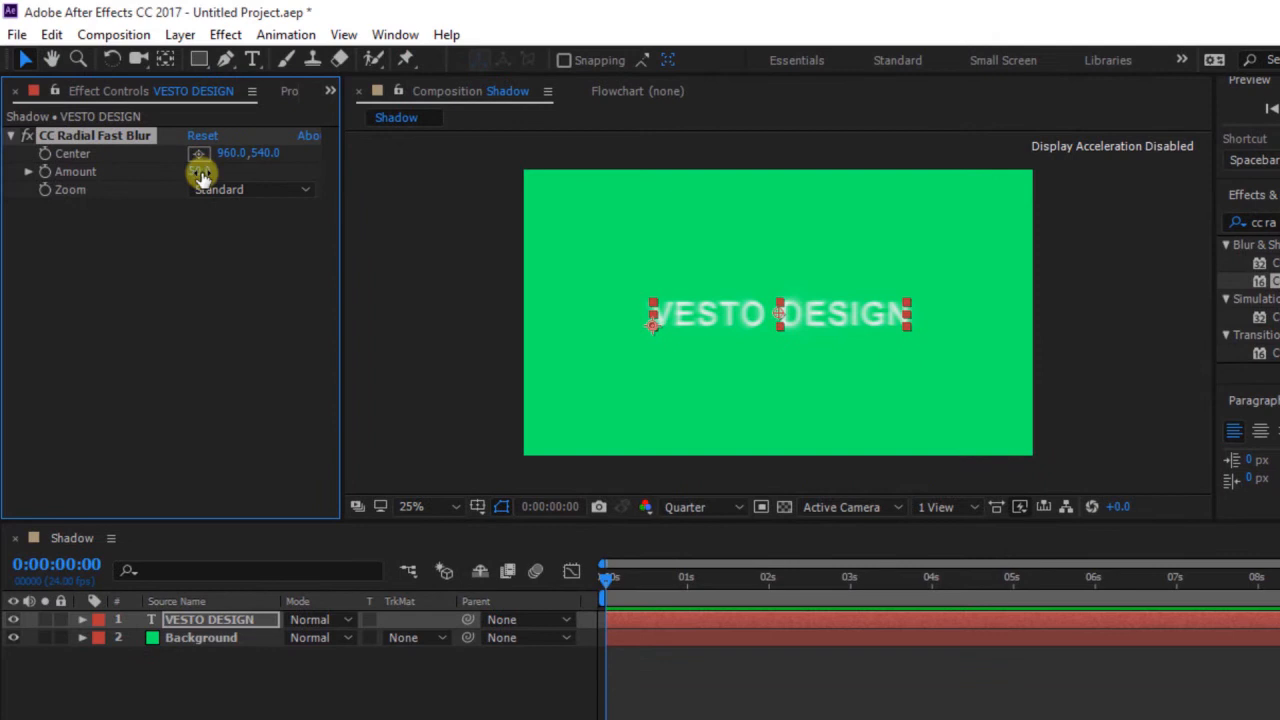
left_click_drag(200, 172, 200, 172)
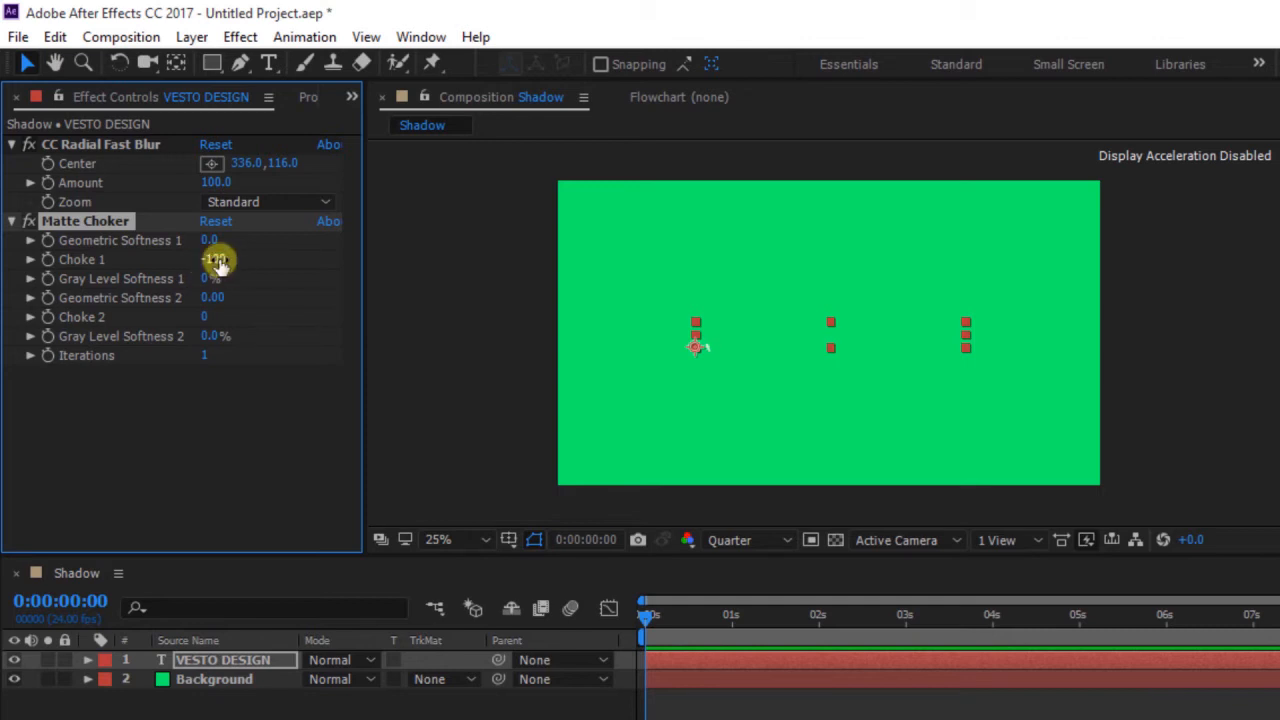
Push the Matte Choker's Choke 1 value strongly negative.
left_click_drag(210, 259, 215, 259)
type("f")
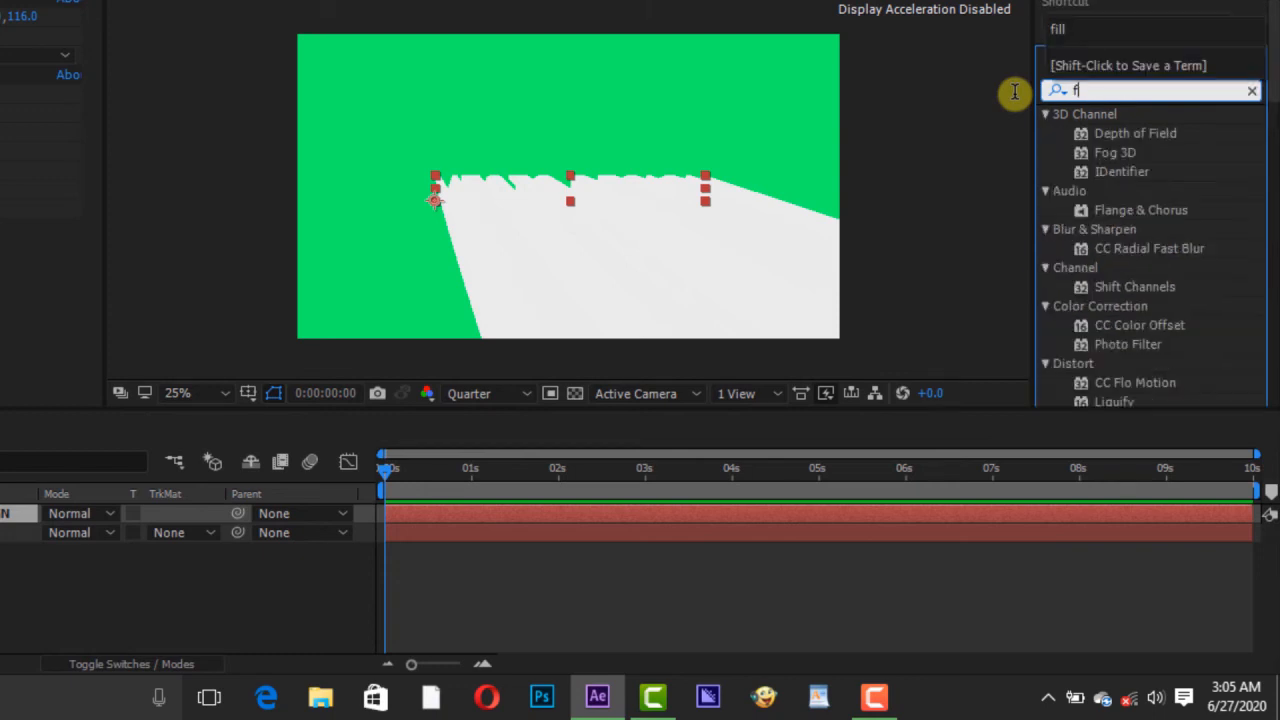
Apply a black Fill to the title and lower its opacity.
type("ll")
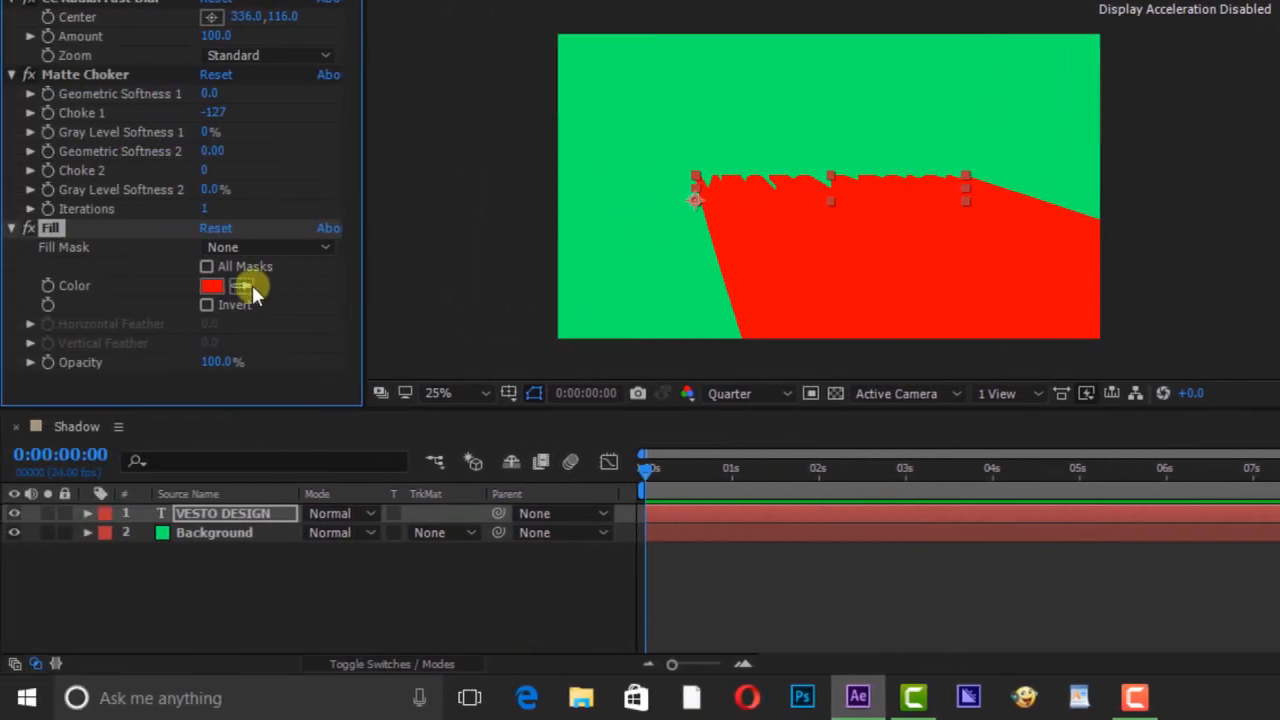
left_click(212, 286)
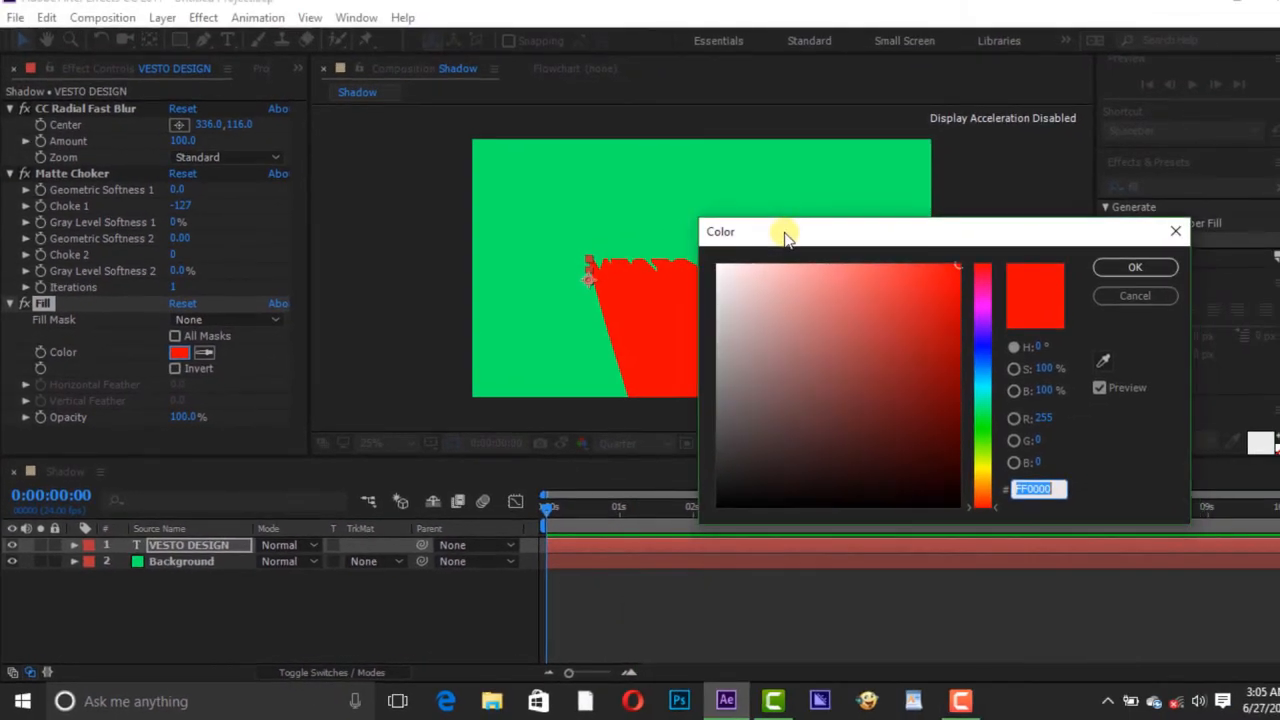
left_click(757, 448)
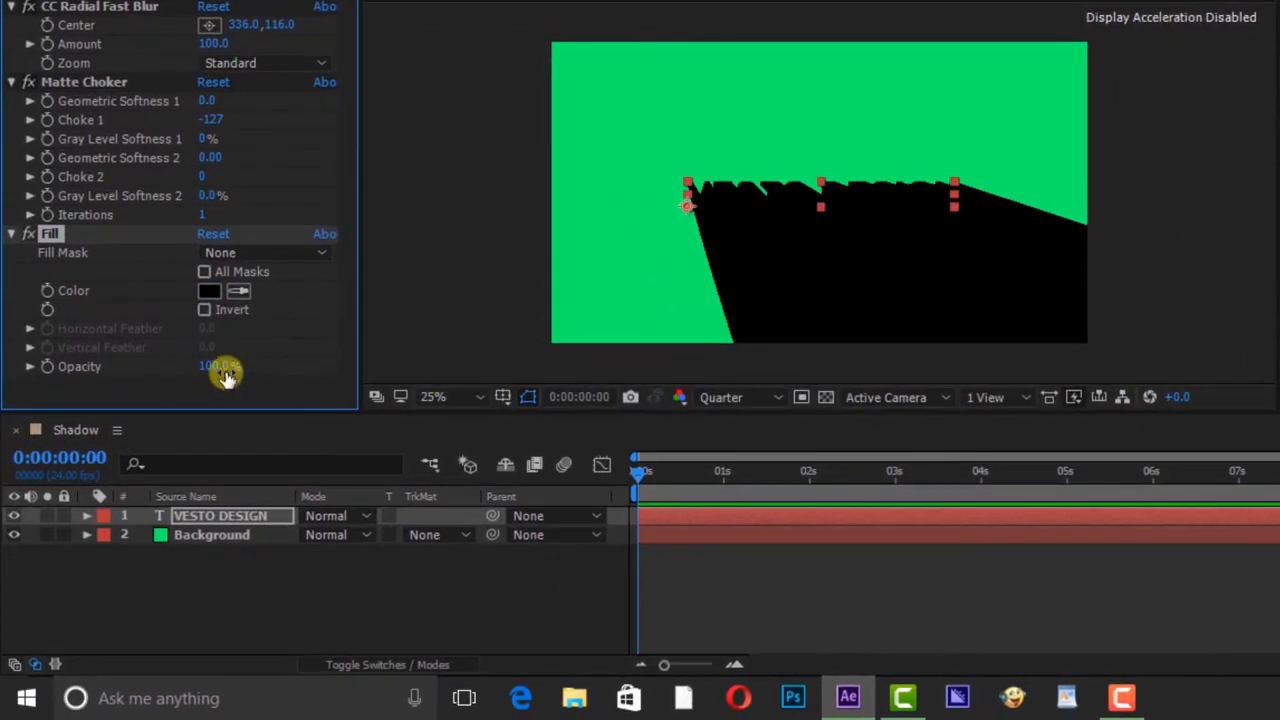
left_click_drag(227, 370, 178, 370)
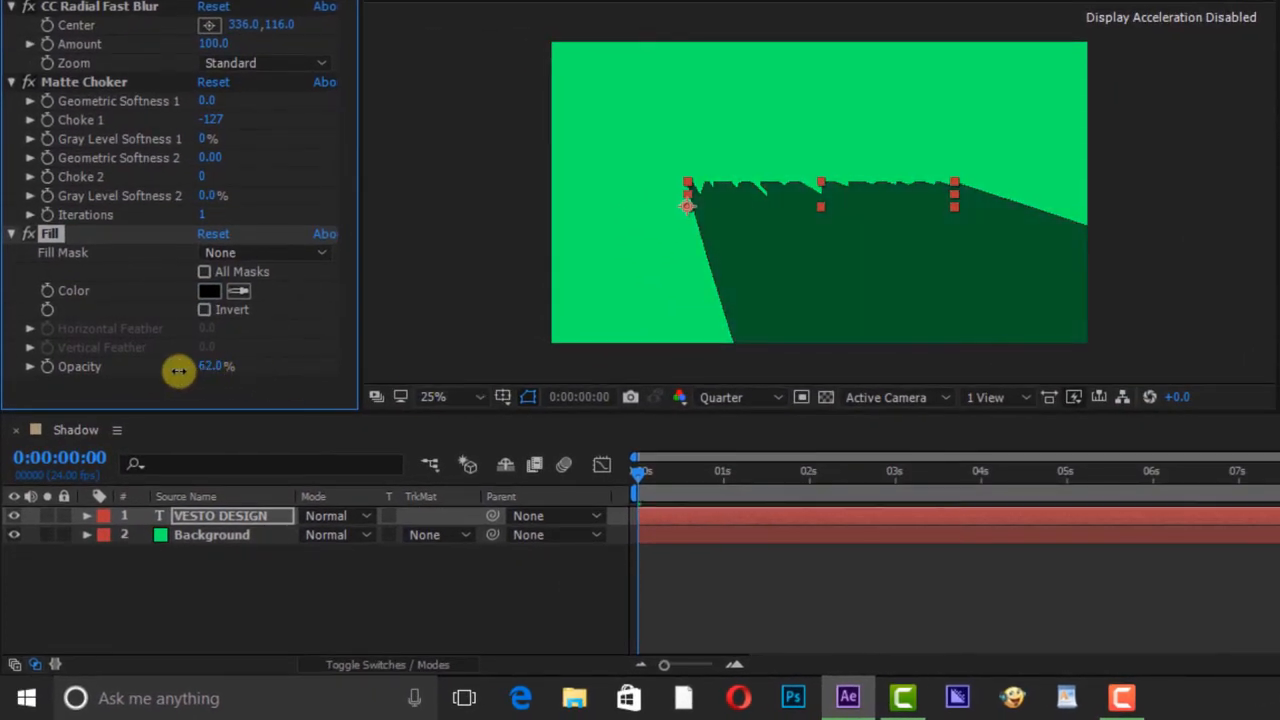
left_click_drag(178, 372, 157, 372)
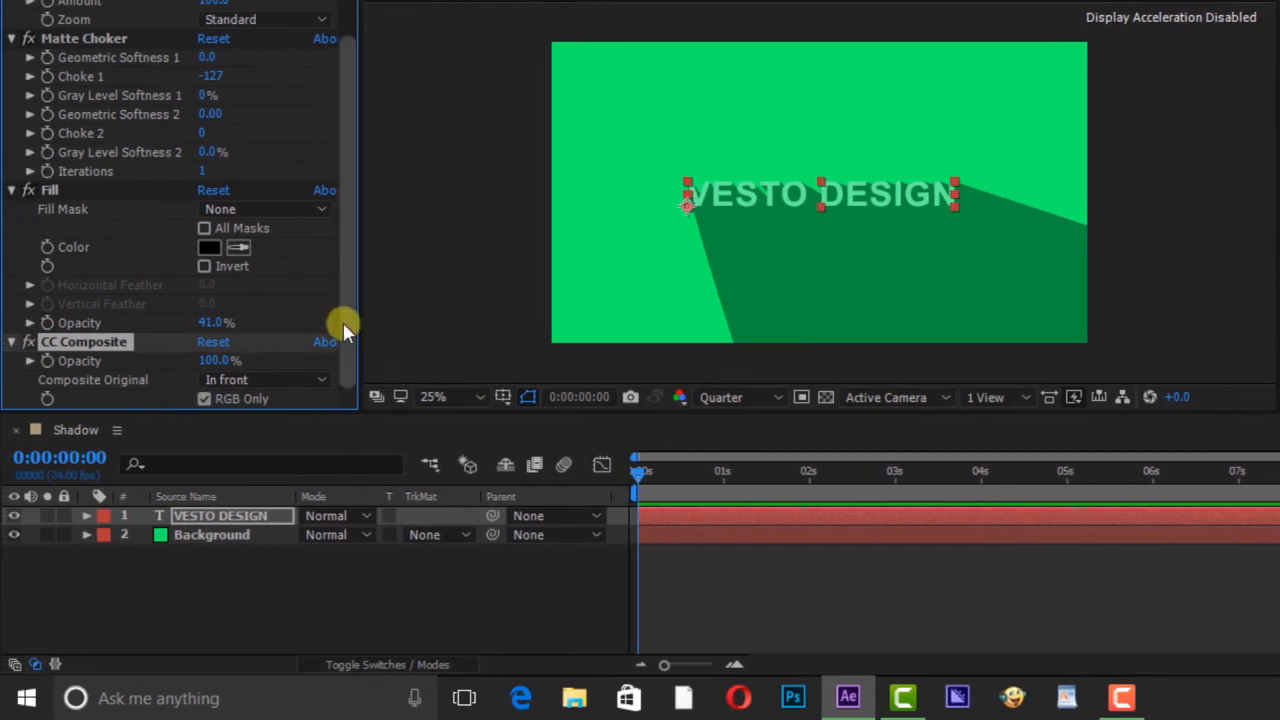
mouse_move(205, 410)
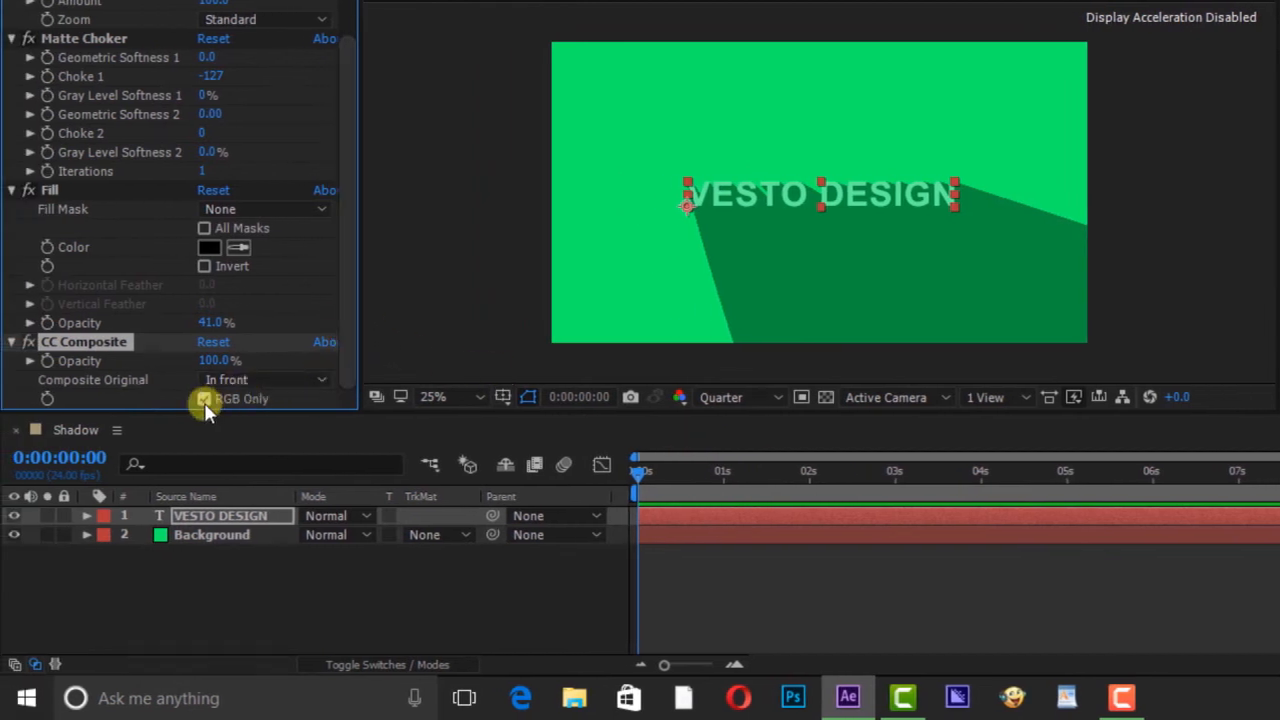
Set CC Composite to composite the original text in front of the shadow.
left_click(205, 398)
type("line")
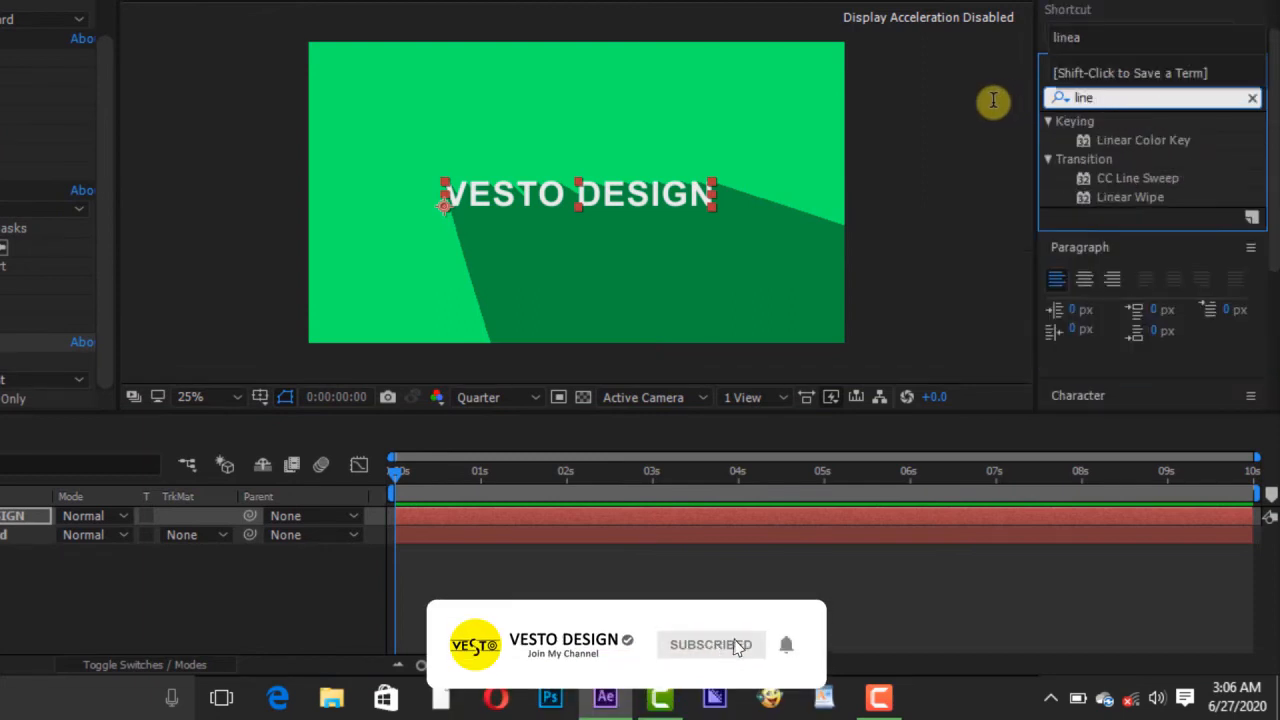
Apply Linear Wipe to the title and set the preview resolution to Full.
type("a")
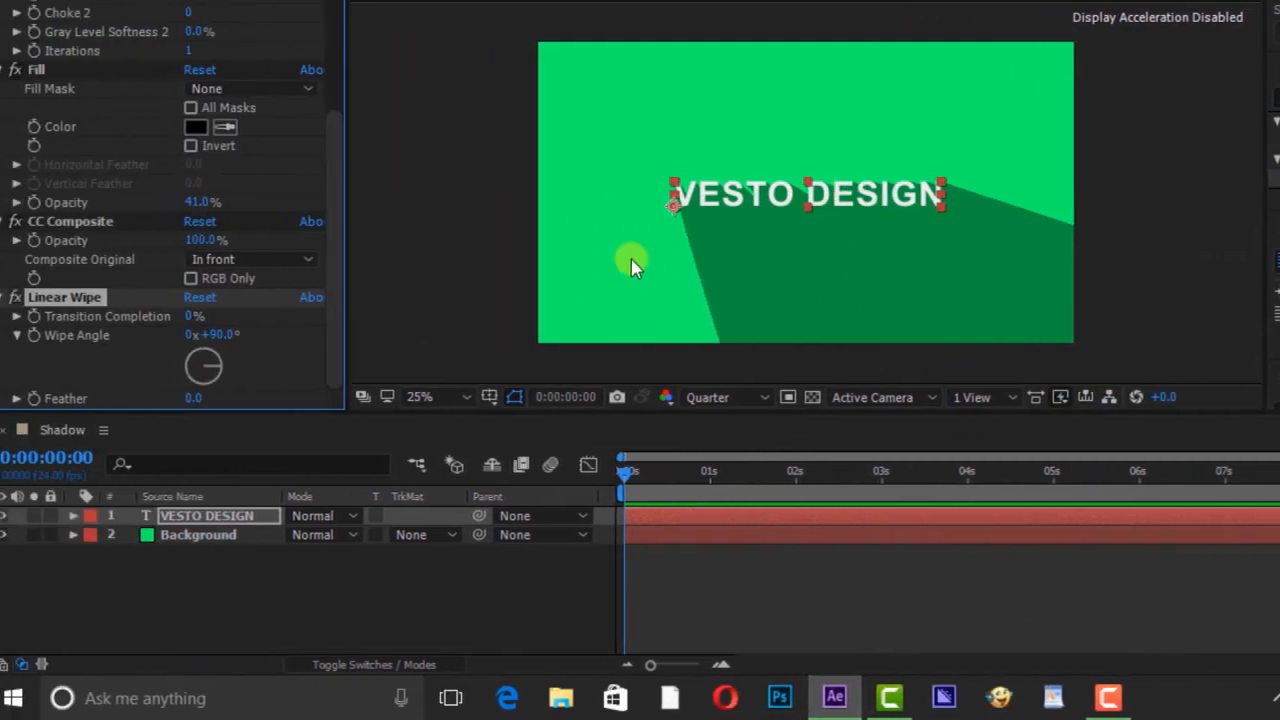
left_click(720, 397)
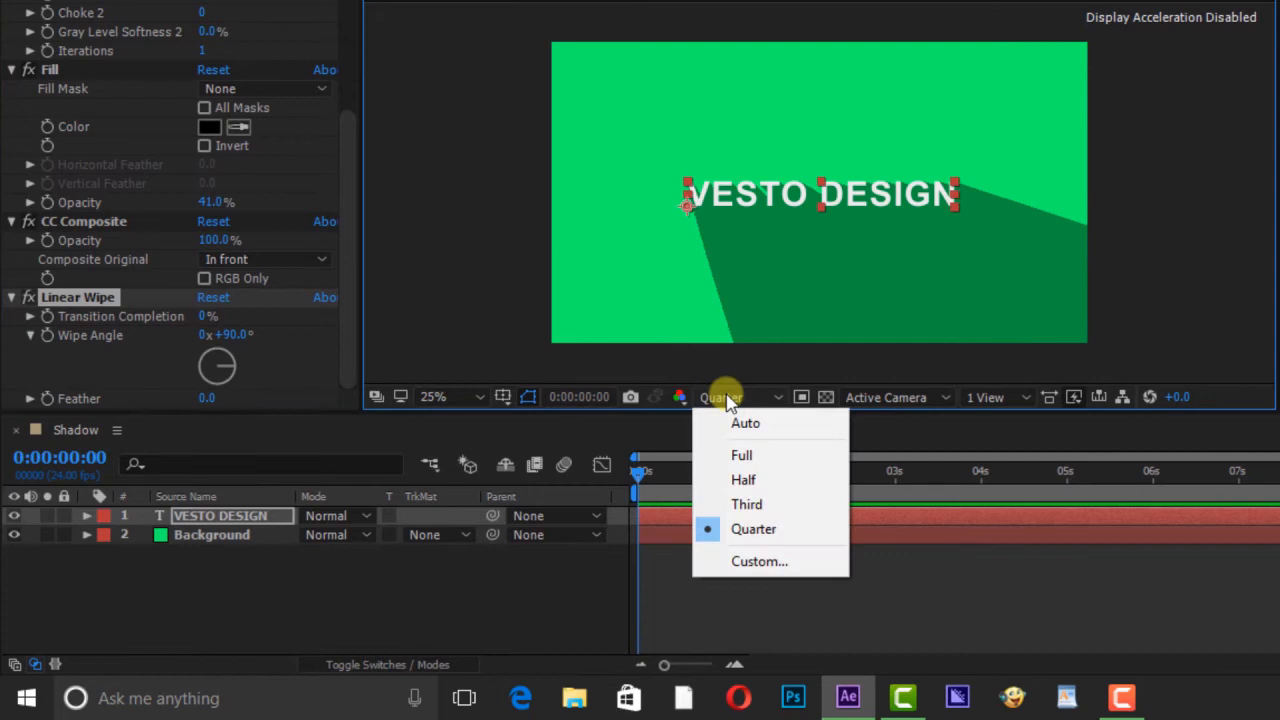
left_click(741, 455)
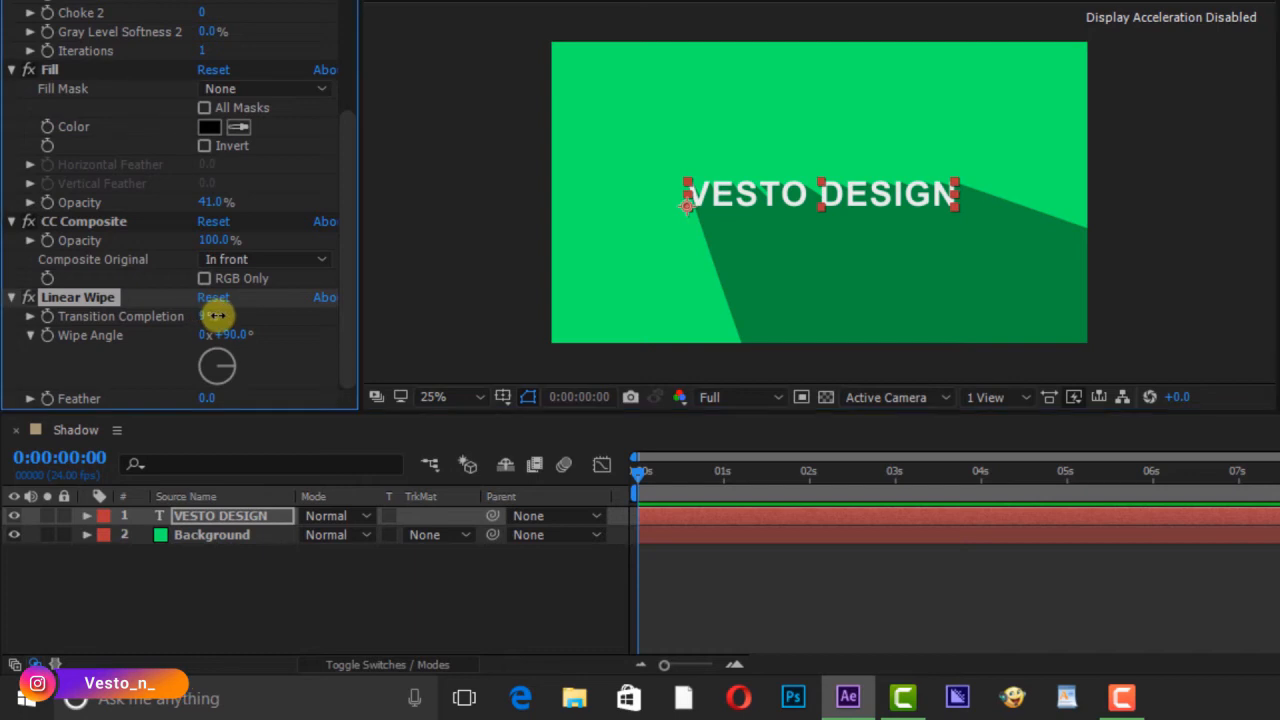
Adjust Linear Wipe: Transition Completion down, Wipe Angle -39°, heavy feather.
left_click_drag(217, 316, 247, 316)
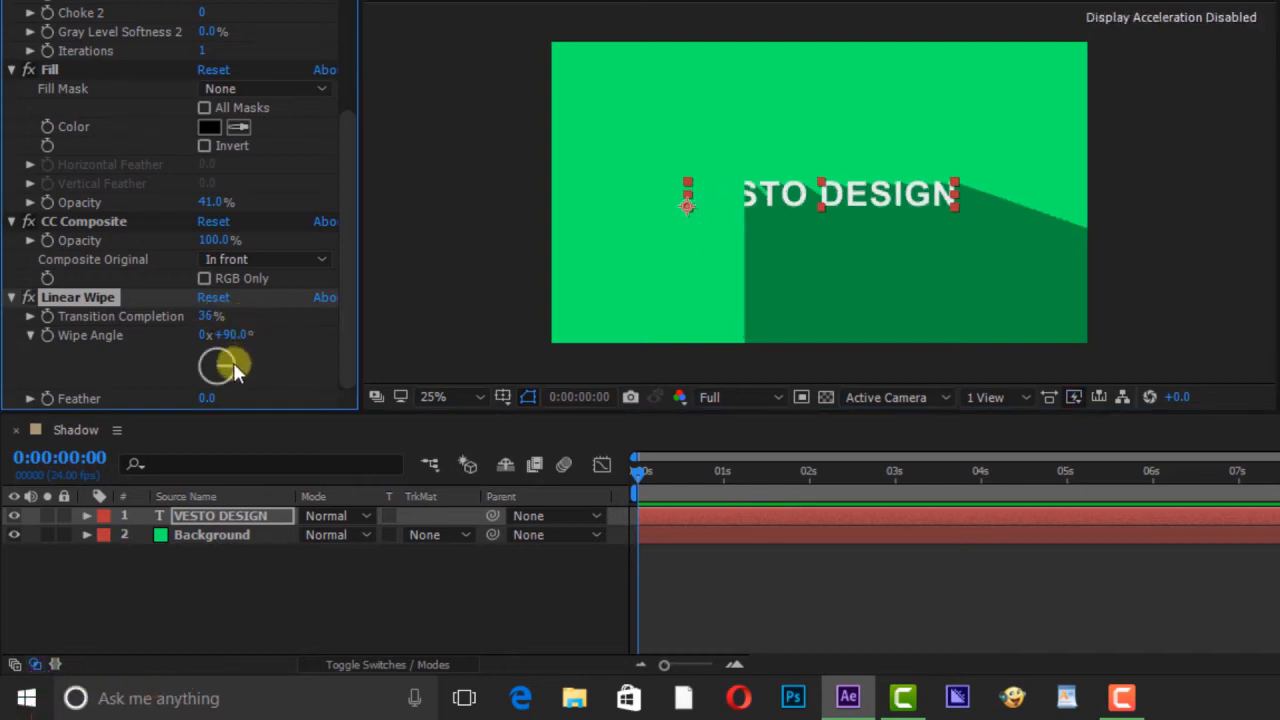
left_click_drag(235, 360, 210, 350)
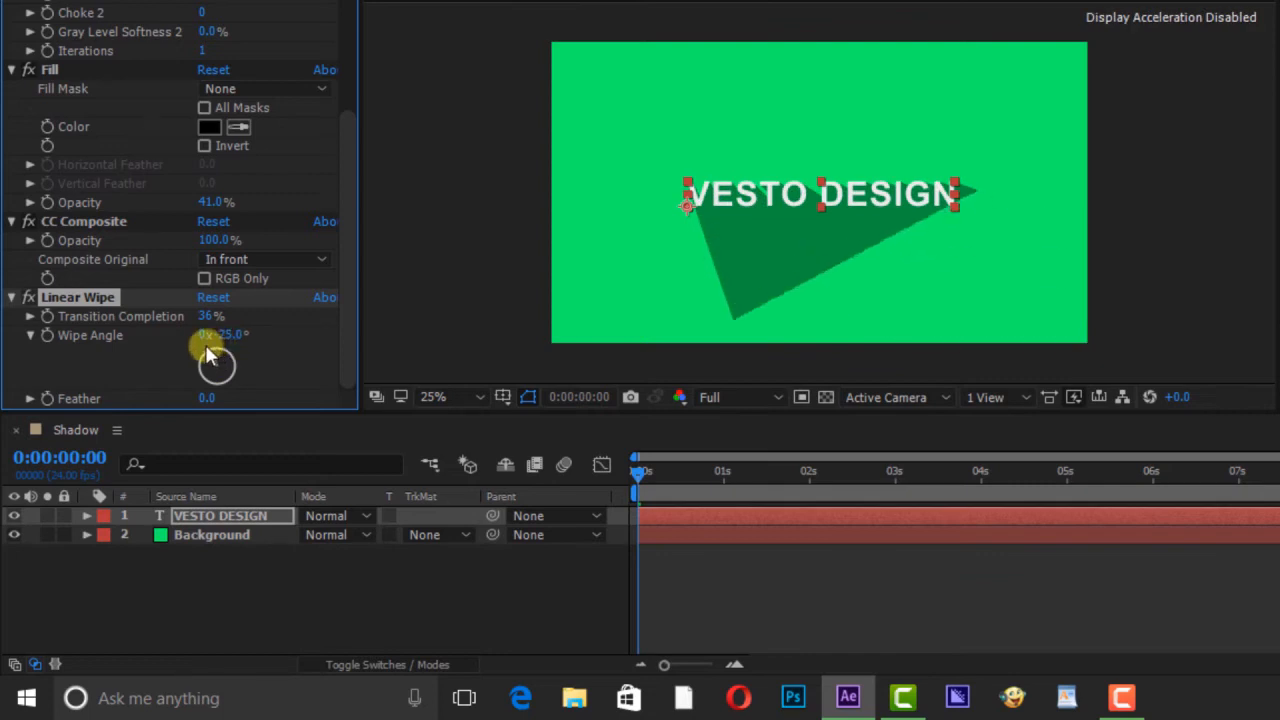
left_click_drag(210, 345, 210, 318)
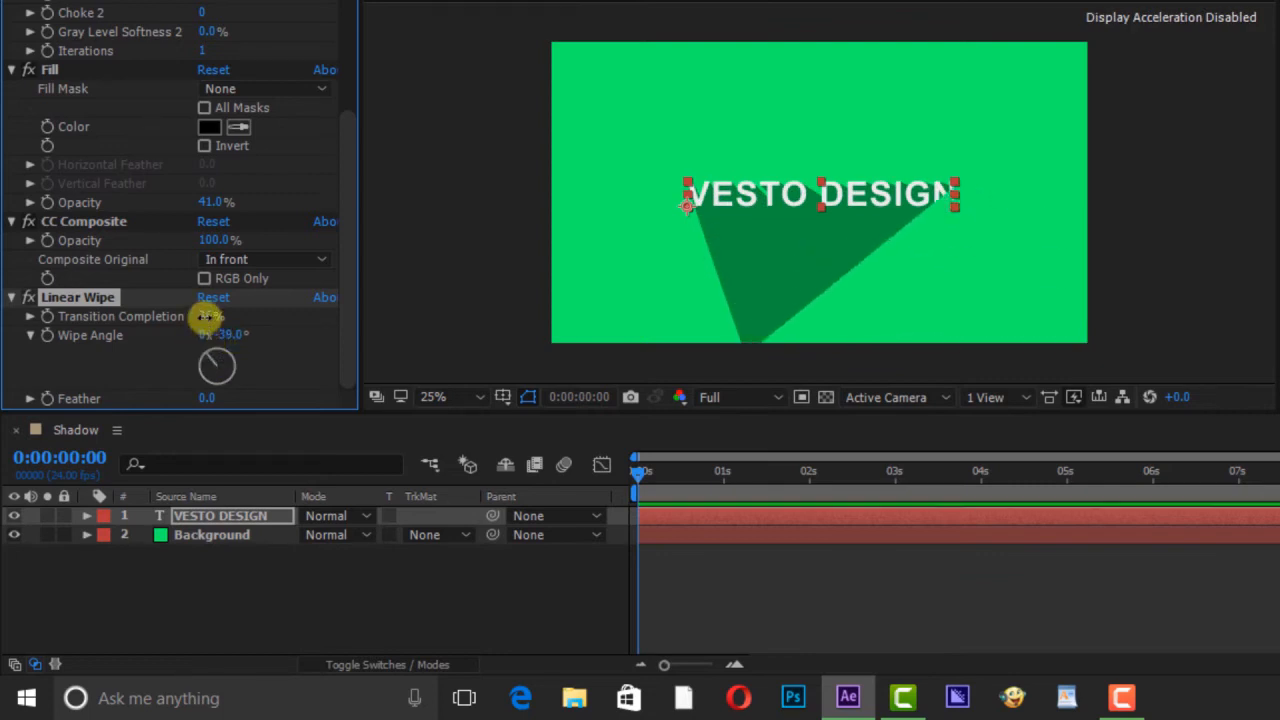
left_click_drag(210, 316, 185, 316)
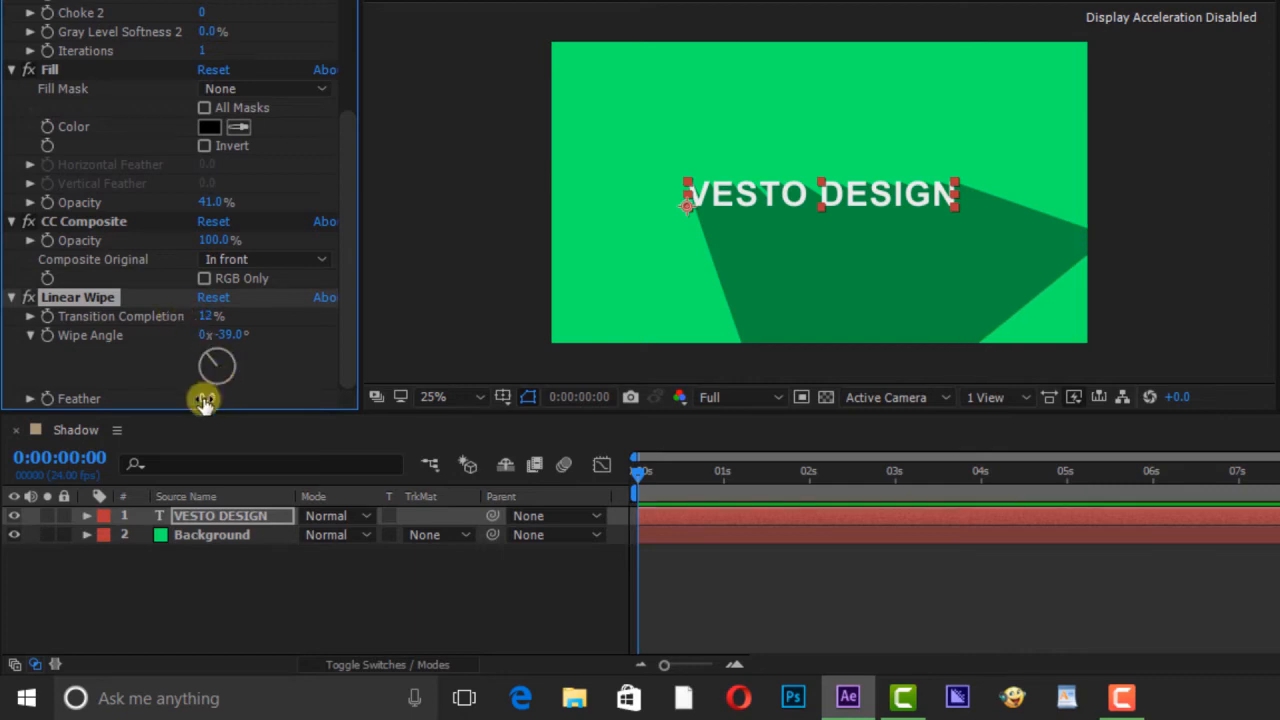
left_click_drag(210, 397, 313, 397)
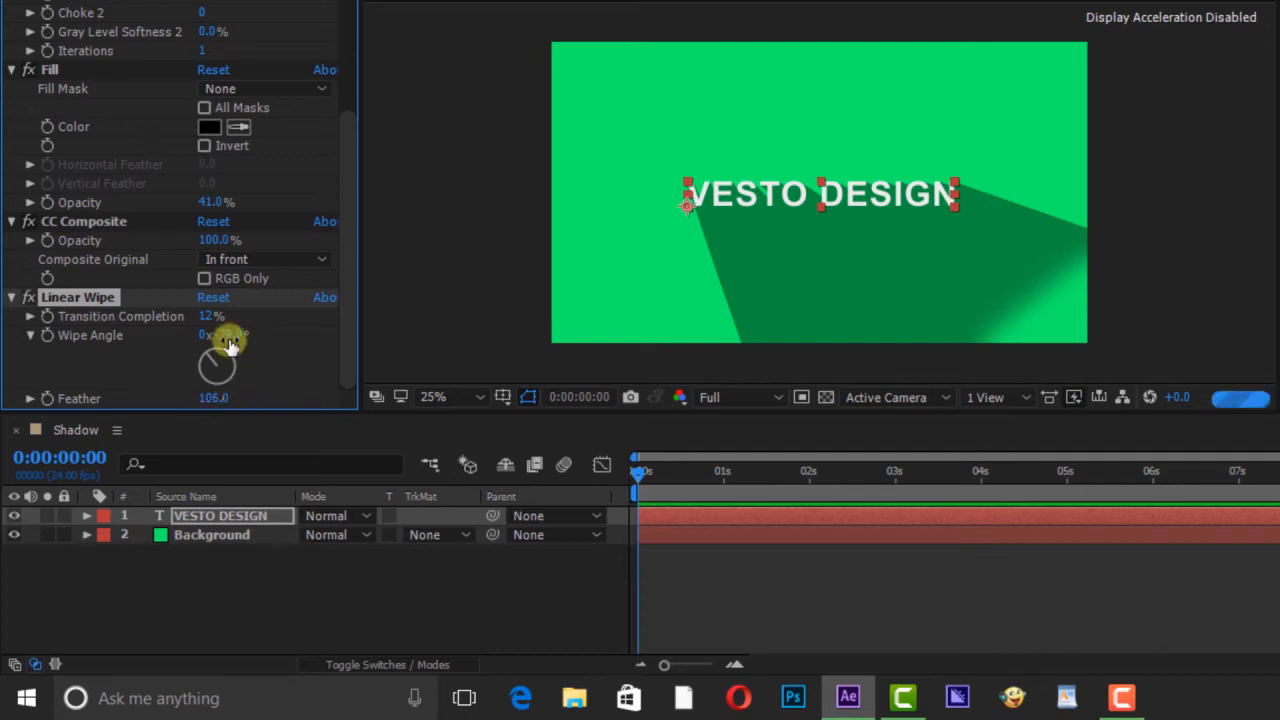
left_click_drag(225, 334, 190, 316)
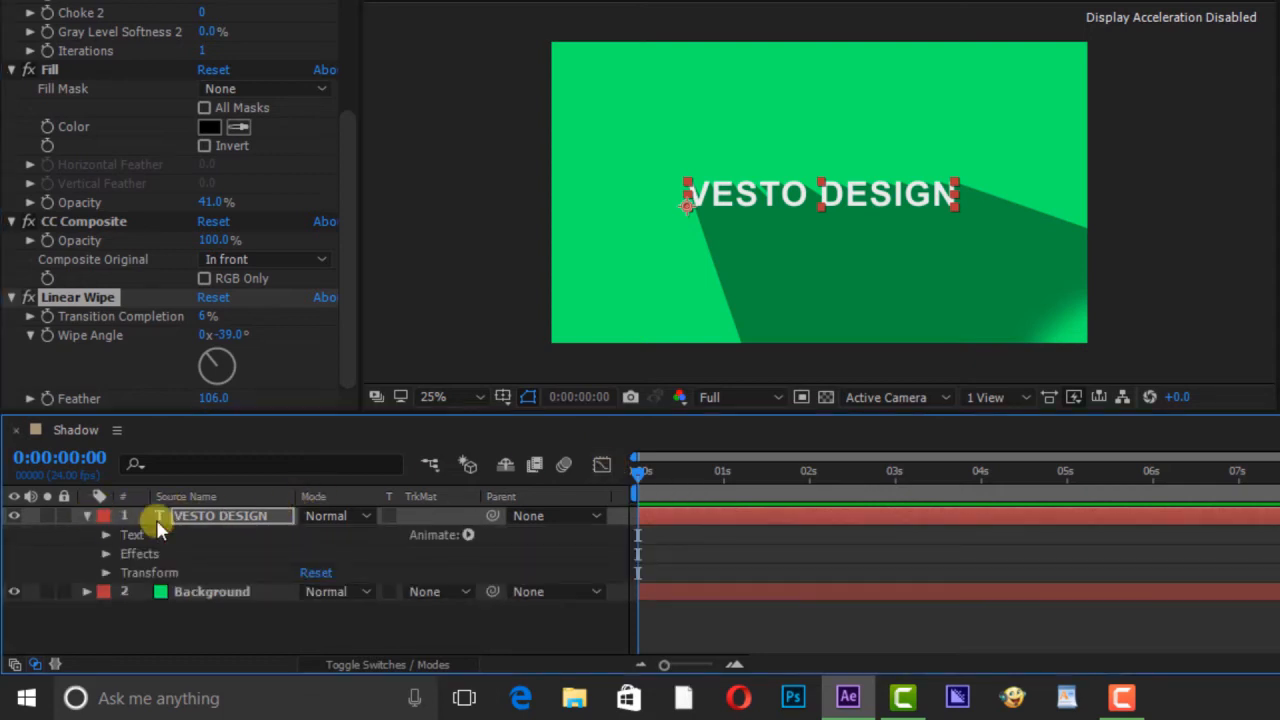
Add an Opacity text animator at 0% and expand Range Selector 1.
left_click(468, 534)
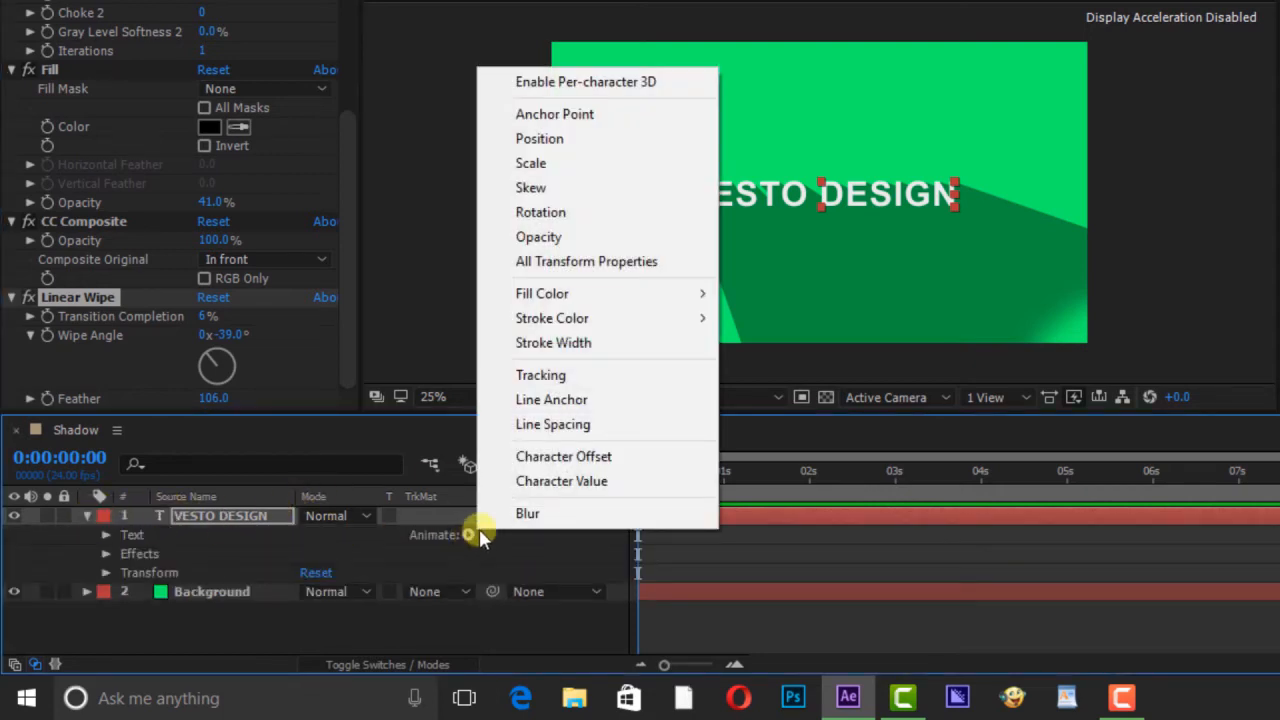
left_click(538, 237)
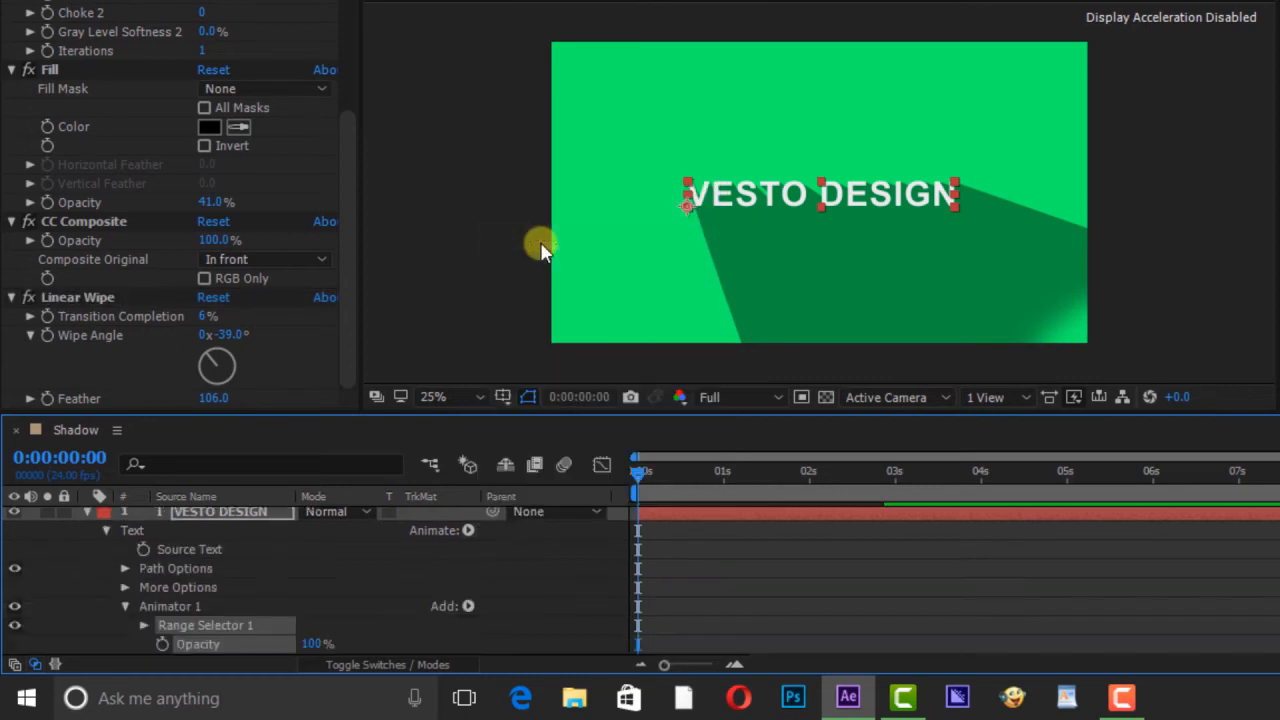
mouse_move(532, 590)
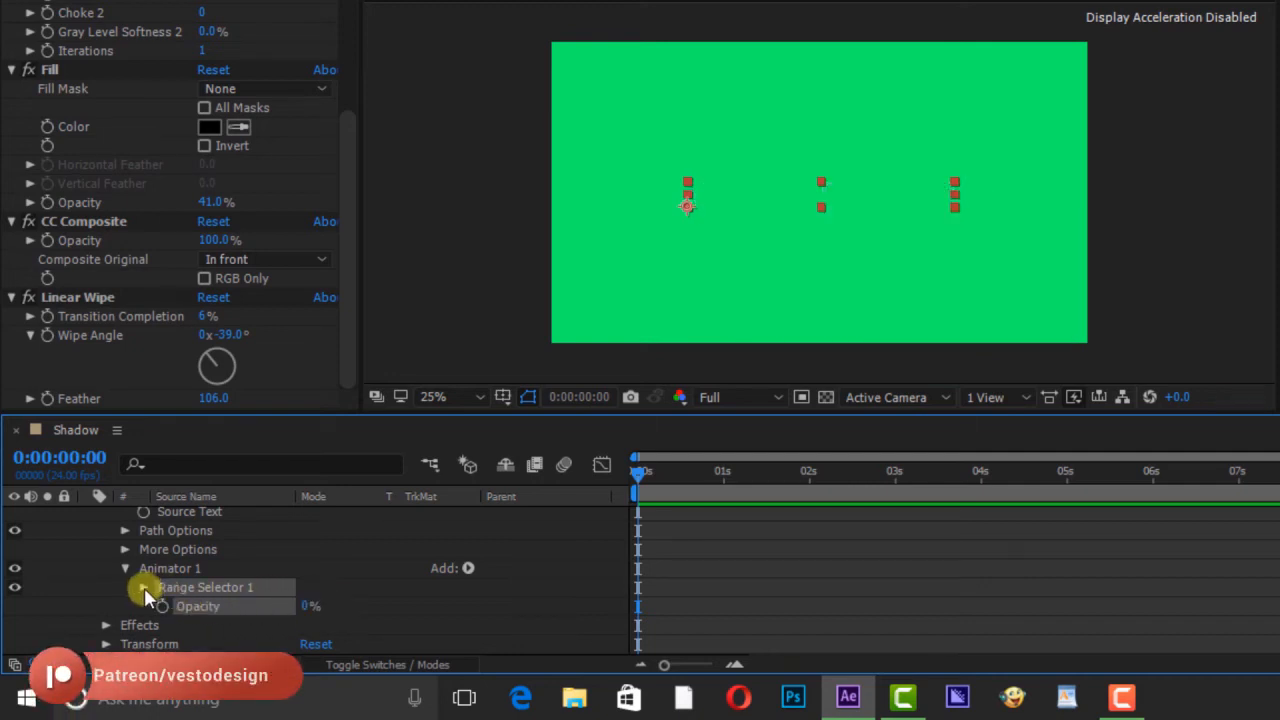
left_click(144, 587)
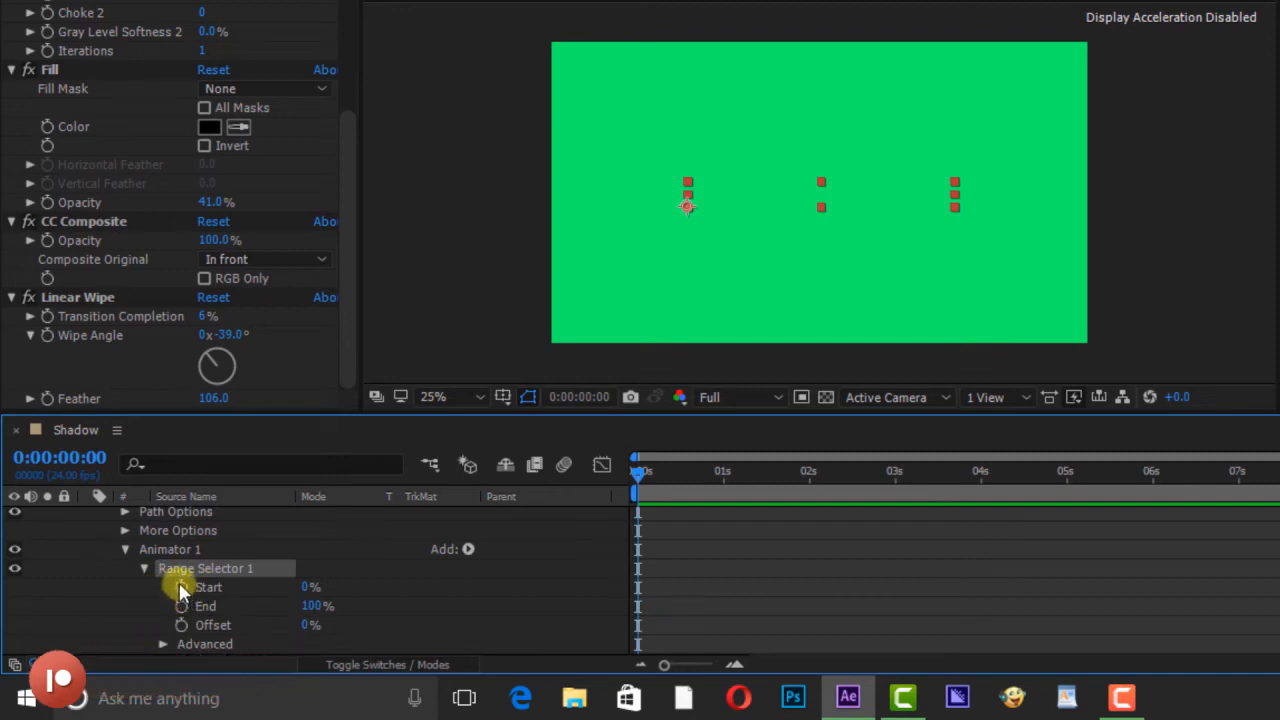
mouse_move(620, 485)
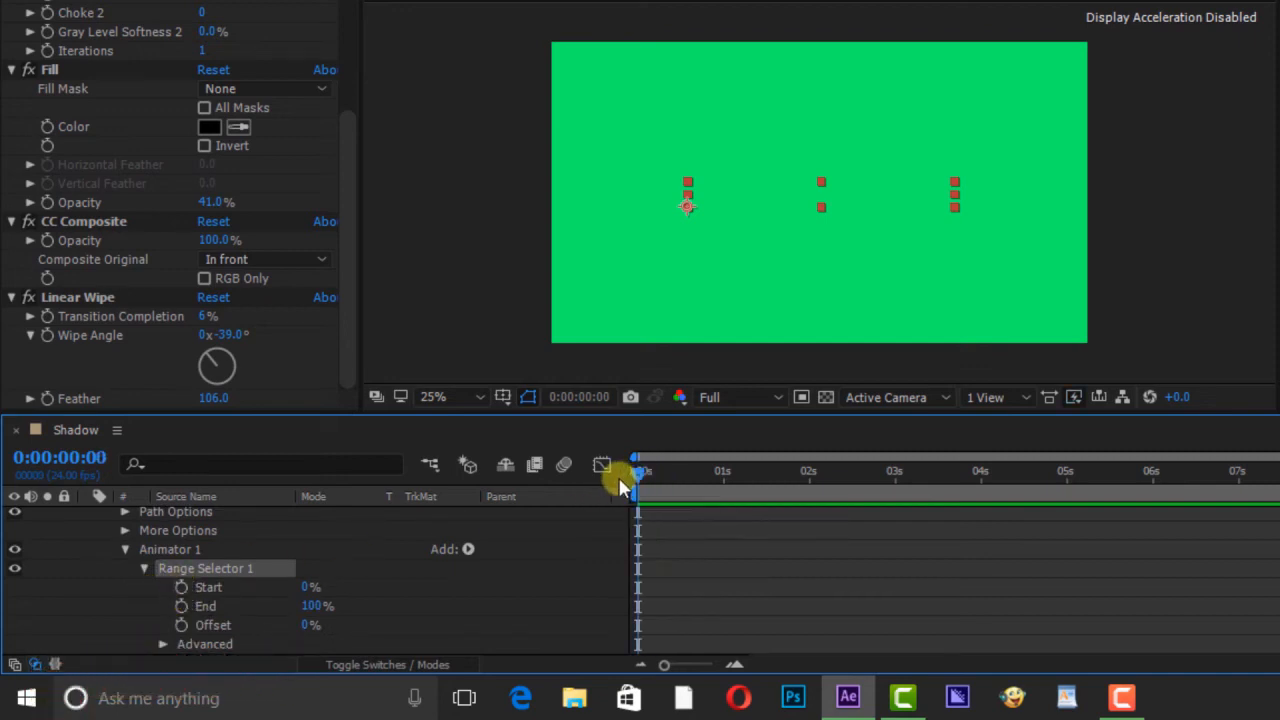
Keyframe Range Selector Start from 0% to 100% and scrub to preview the reveal.
left_click(182, 587)
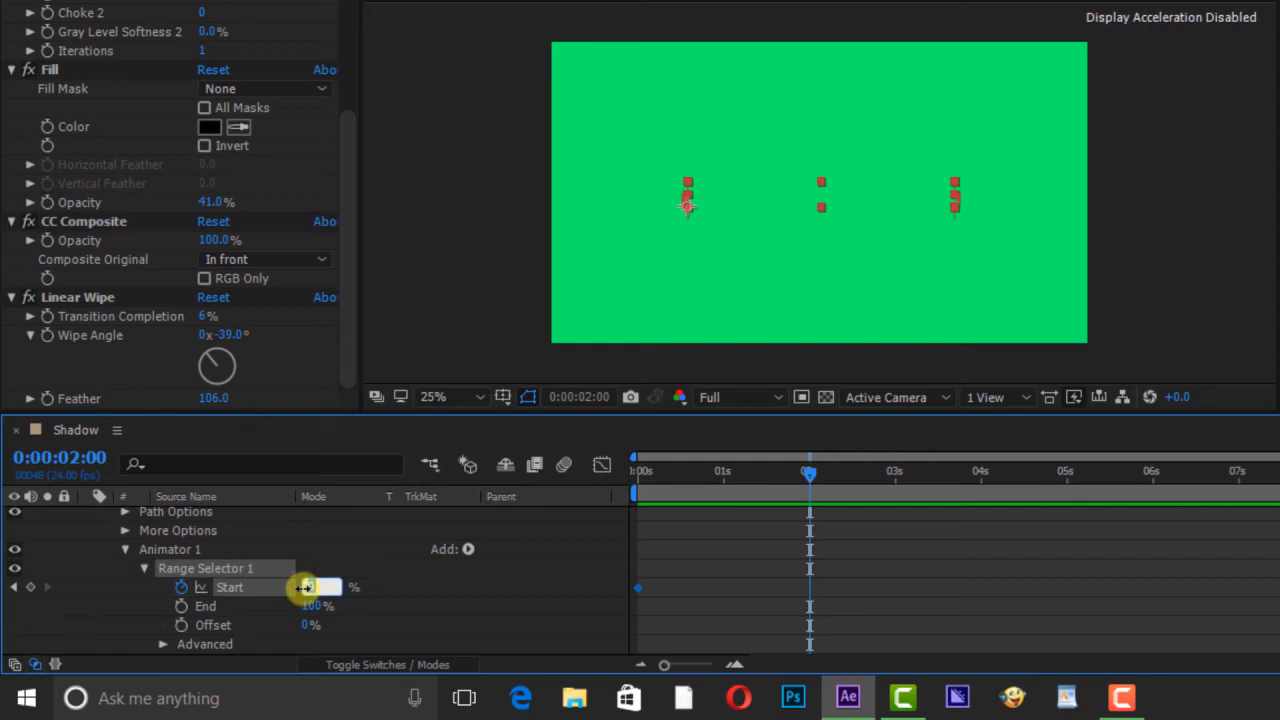
double_click(315, 587)
type("100")
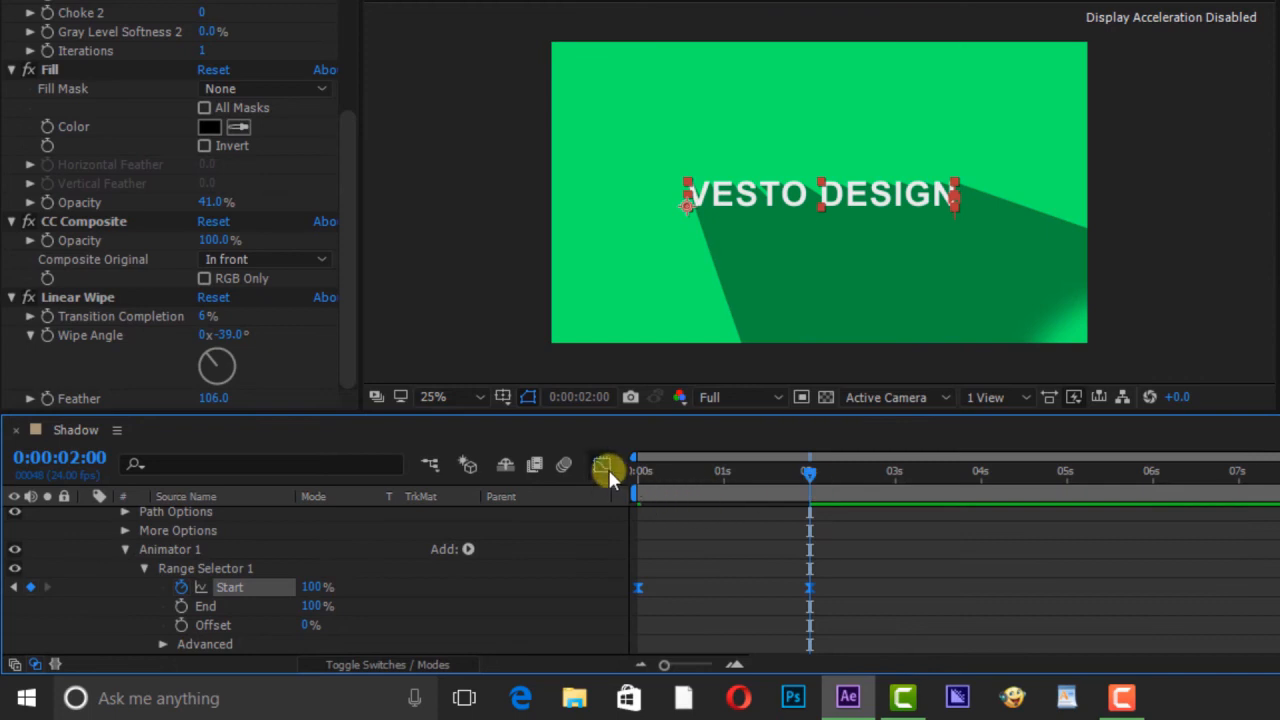
left_click(608, 464)
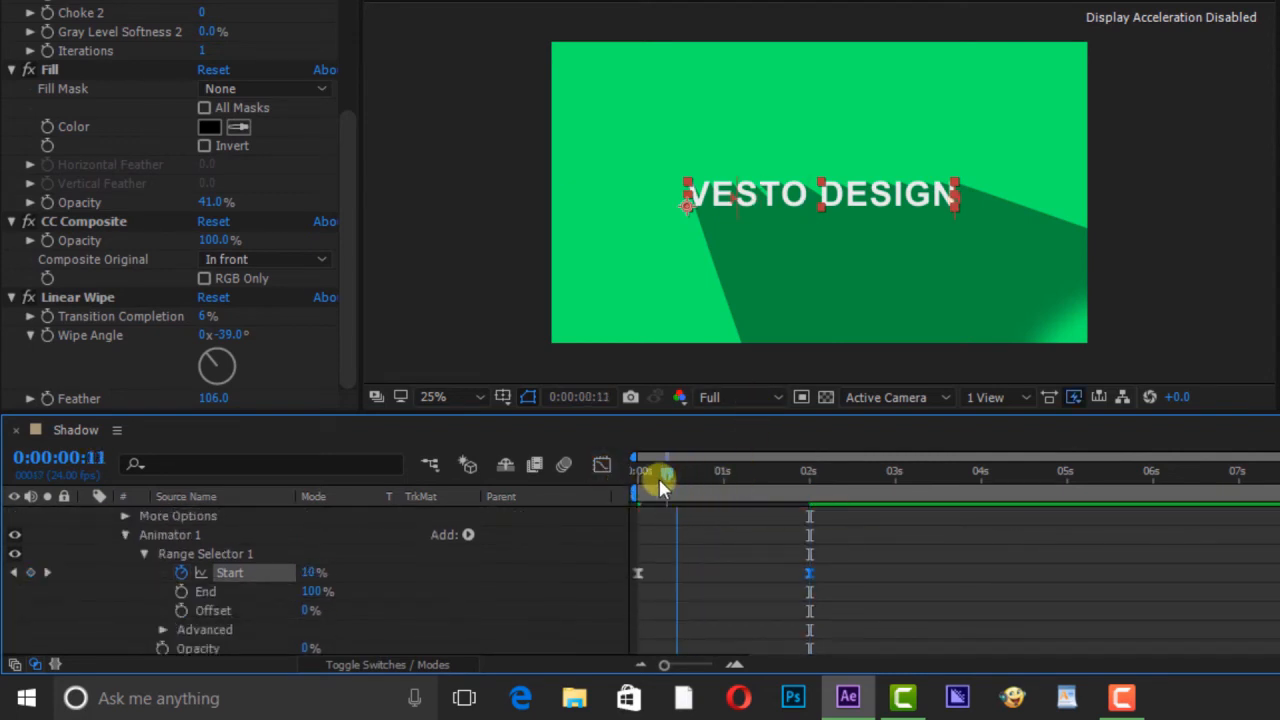
left_click_drag(663, 478, 690, 478)
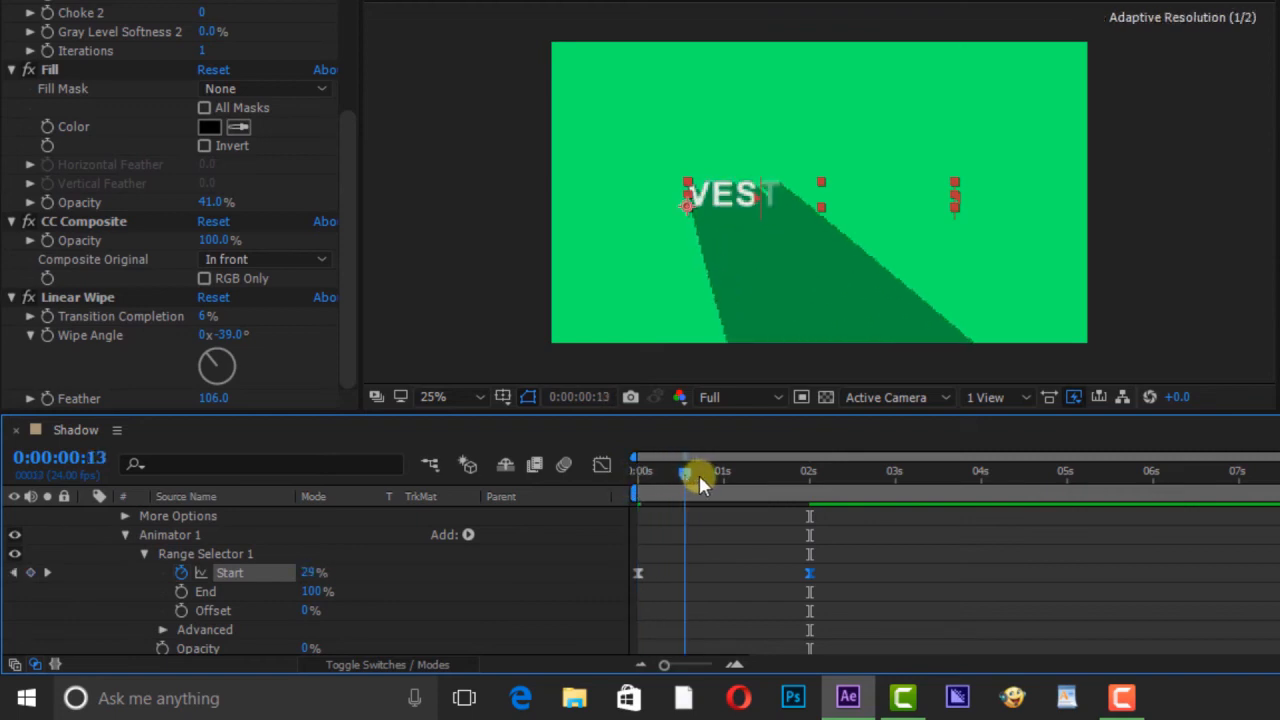
left_click_drag(688, 472, 785, 472)
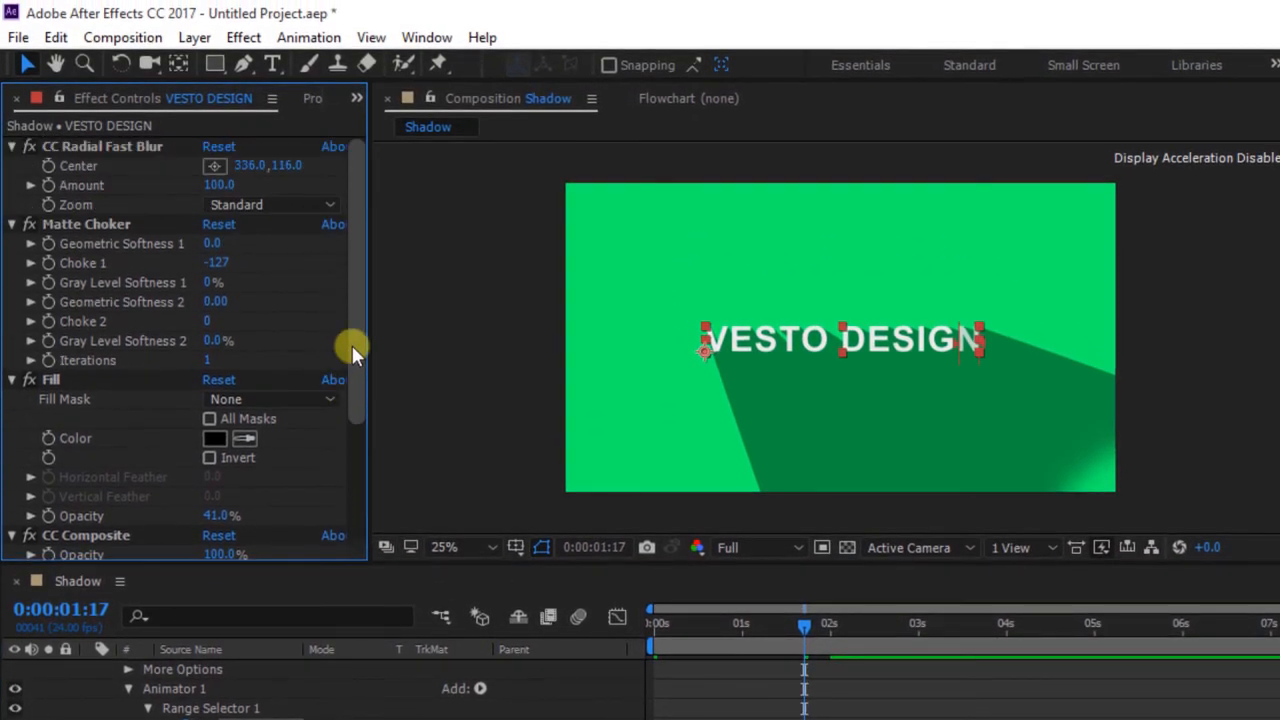
mouse_move(220, 170)
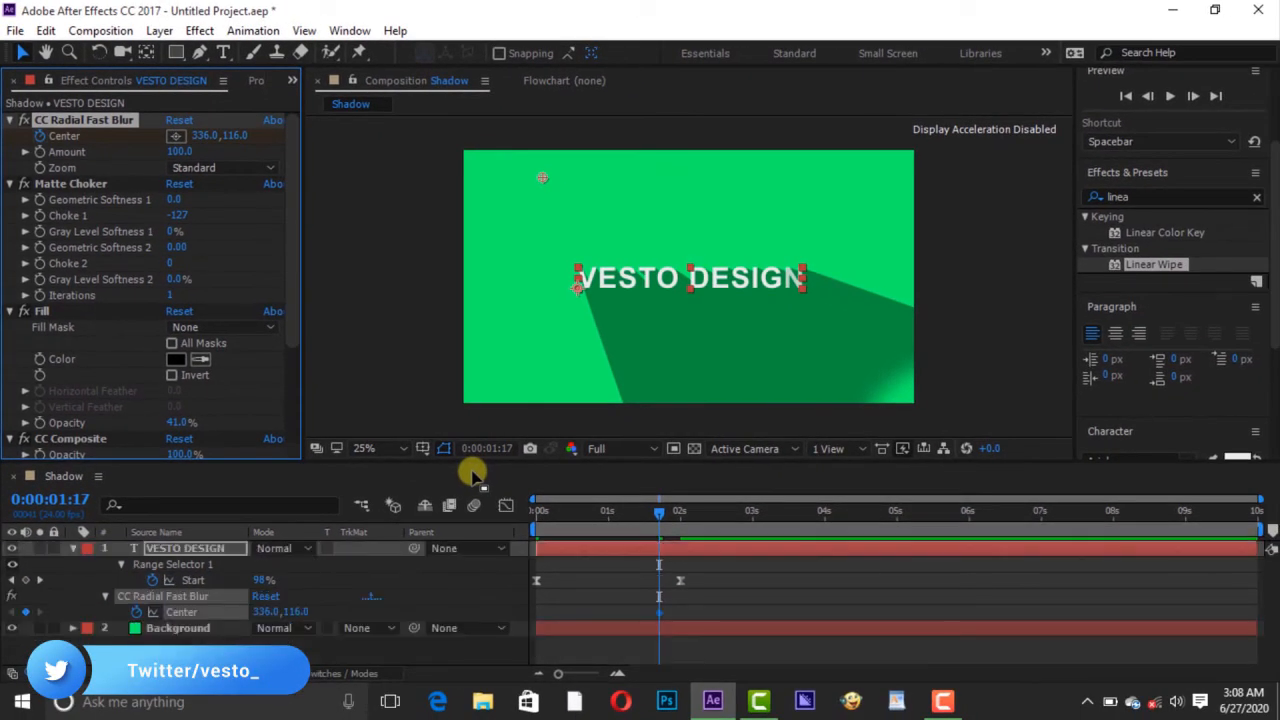
Keyframe the radial blur centre to sweep the shadow, use Quarter resolution, save as Long shadow pro1.
left_click_drag(658, 510, 607, 510)
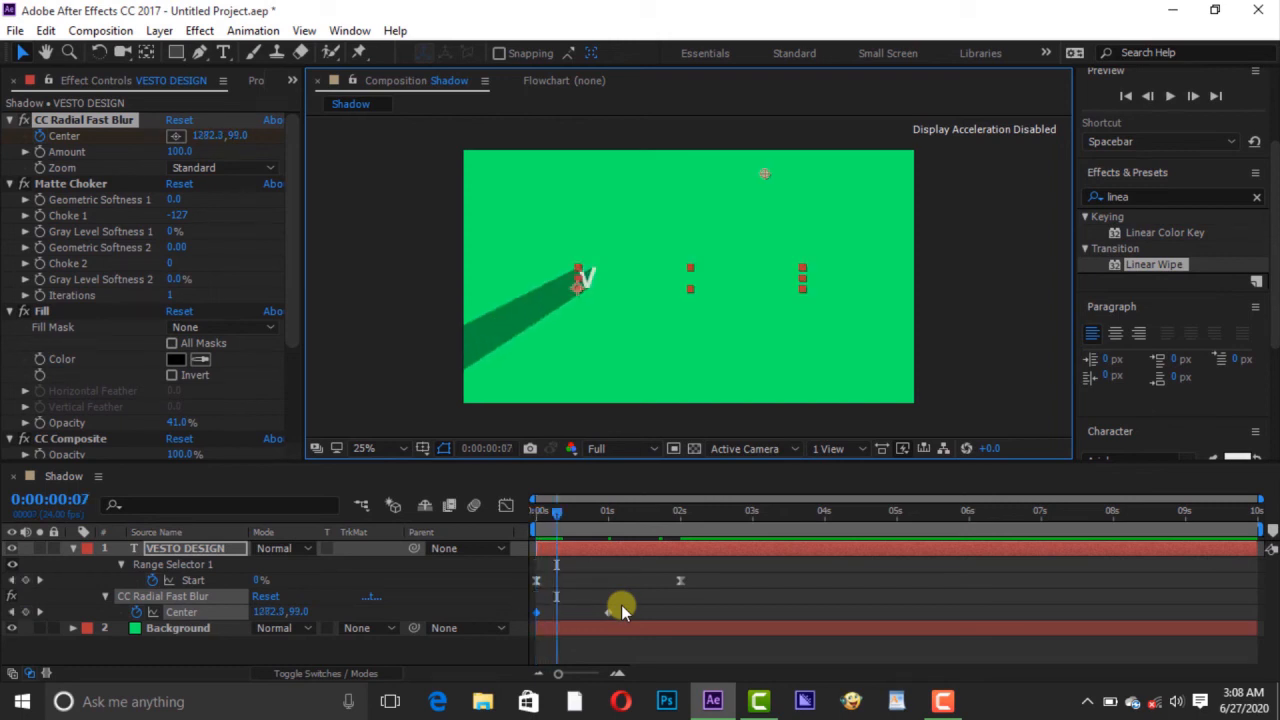
left_click_drag(555, 511, 583, 511)
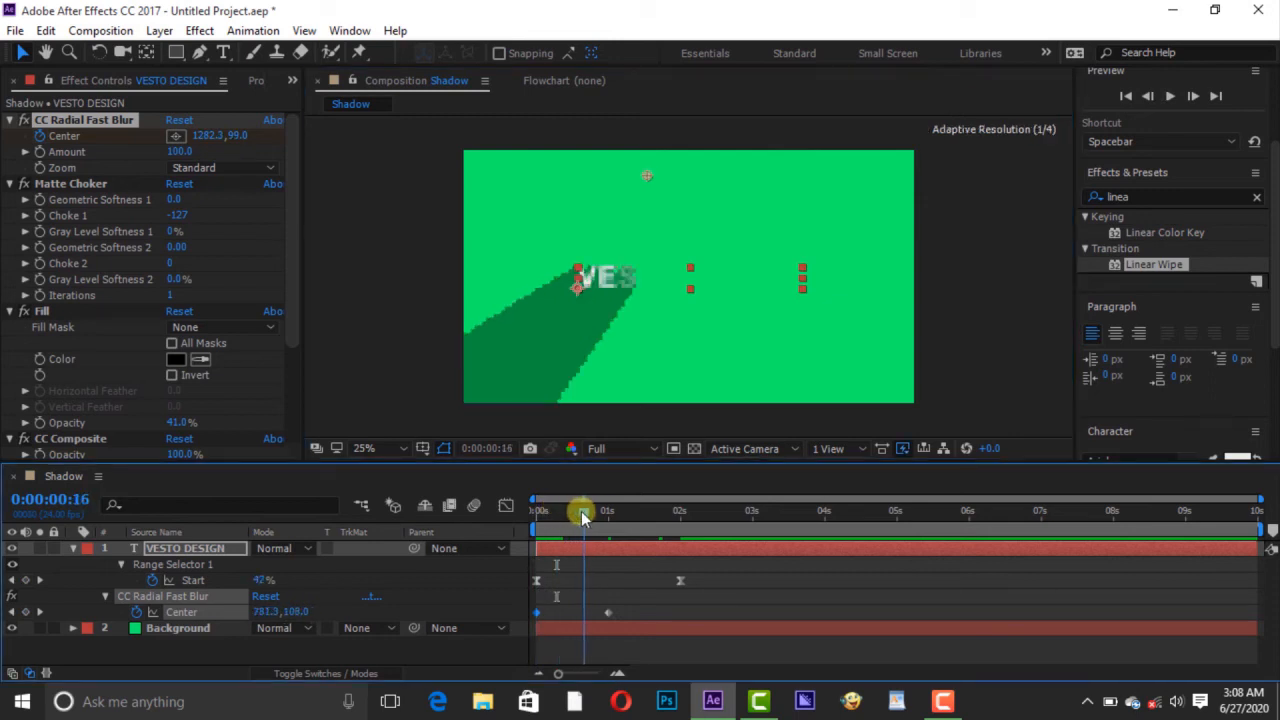
left_click_drag(582, 512, 610, 512)
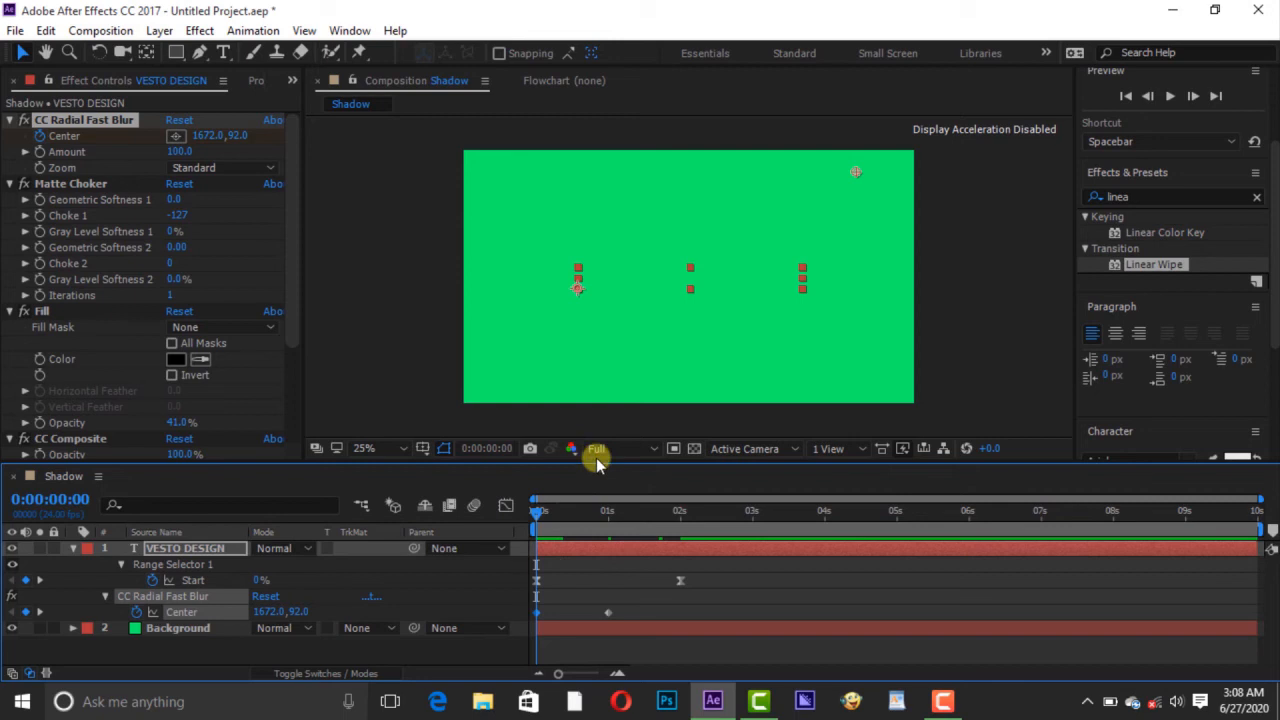
left_click(600, 448)
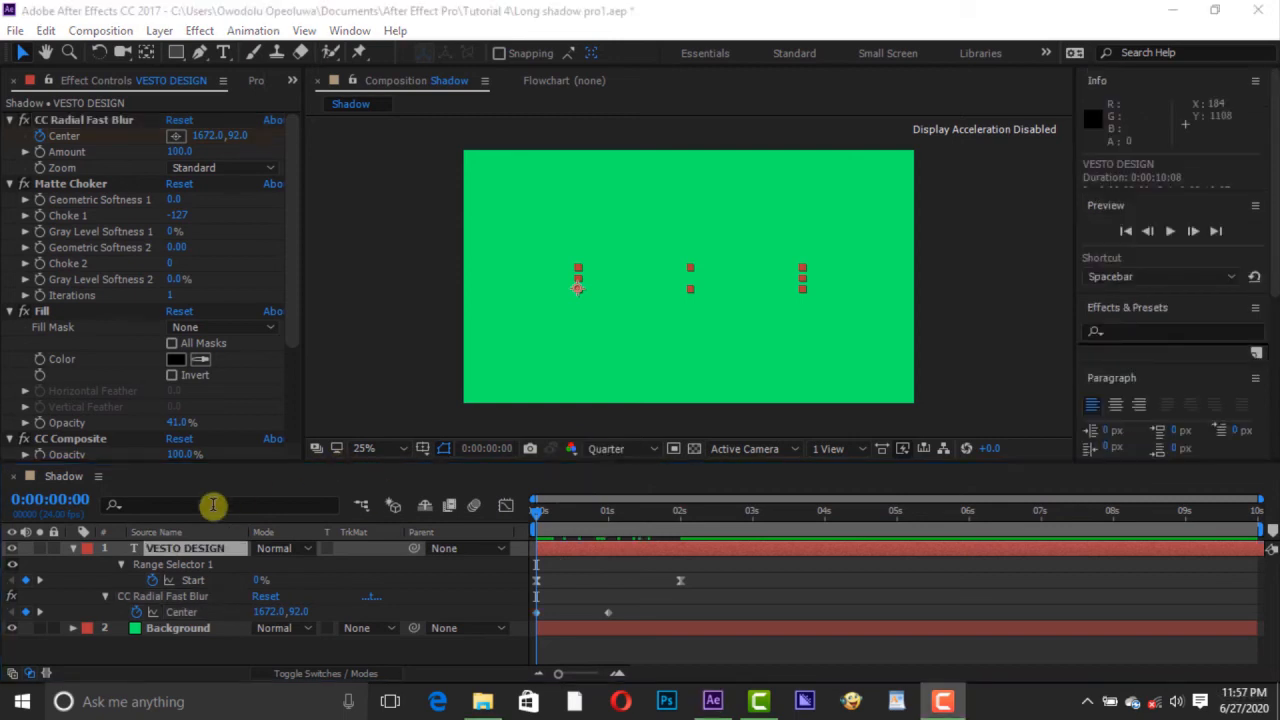
left_click(72, 547)
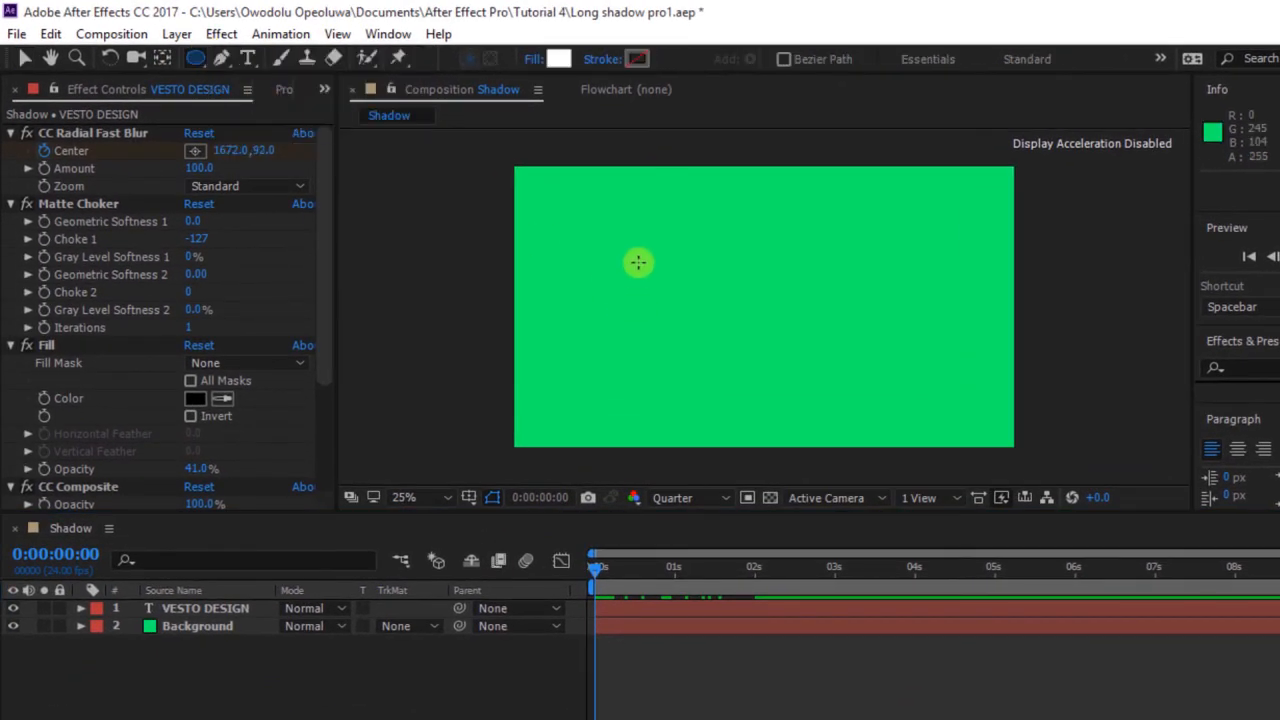
Draw a white circle with the Ellipse tool and move it to the frame centre.
left_click_drag(645, 257, 800, 395)
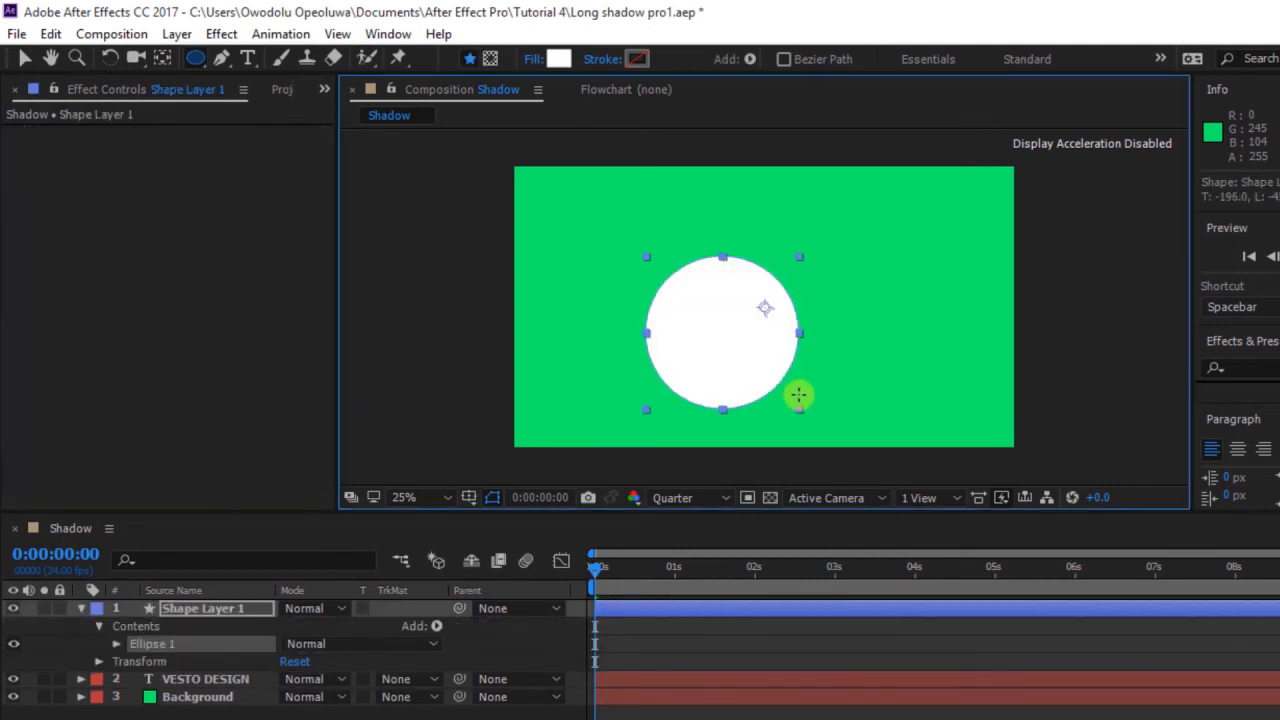
left_click_drag(800, 394, 785, 373)
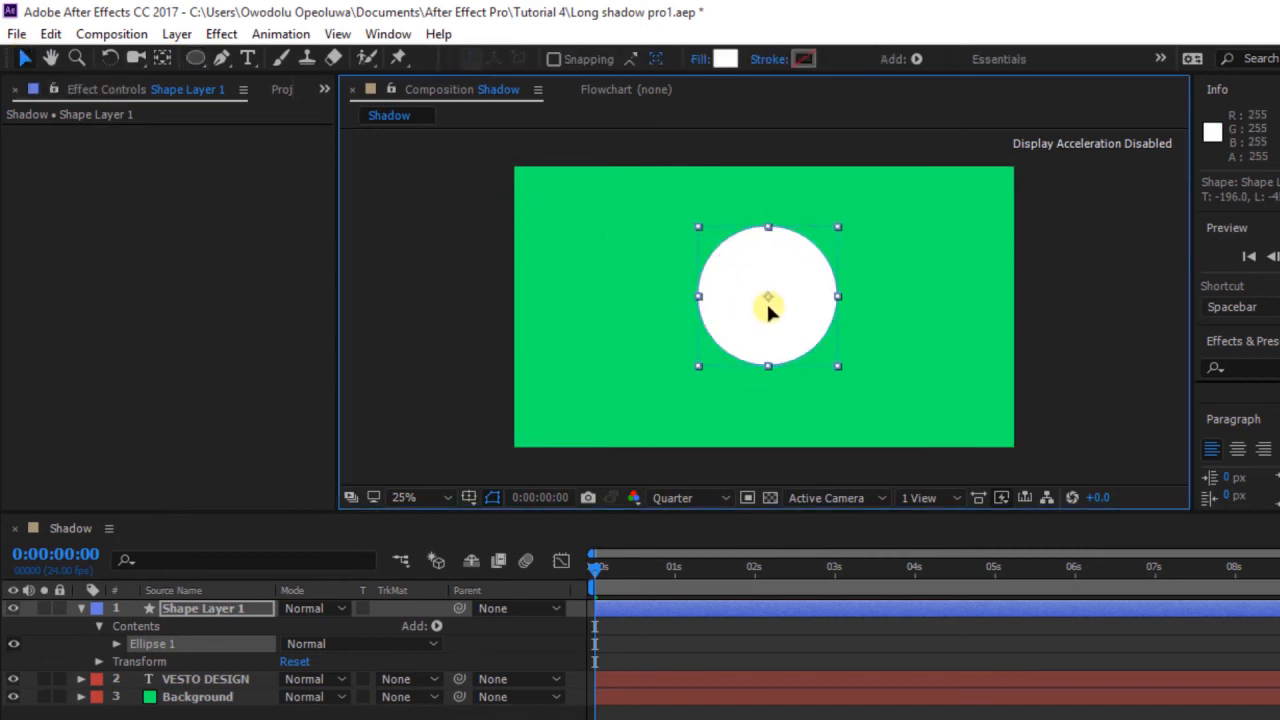
left_click(197, 696)
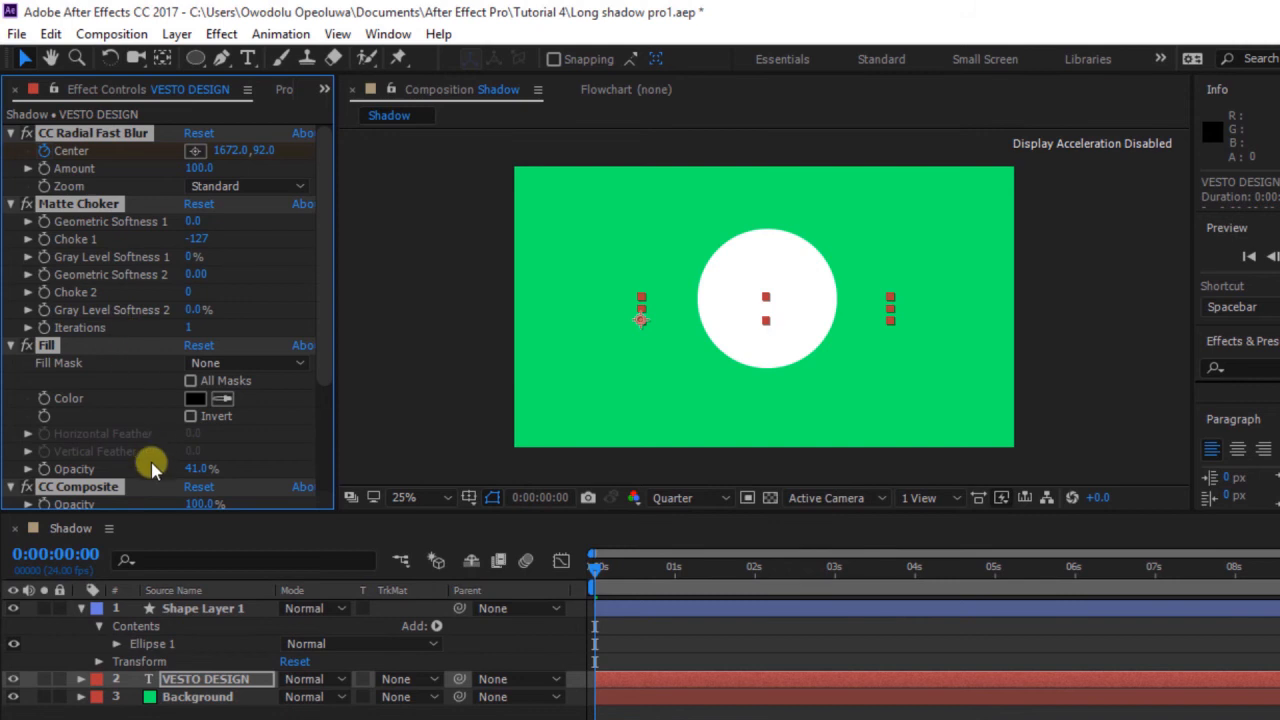
Copy the title's long-shadow effects and paste them onto the circle at three seconds.
left_click(203, 608)
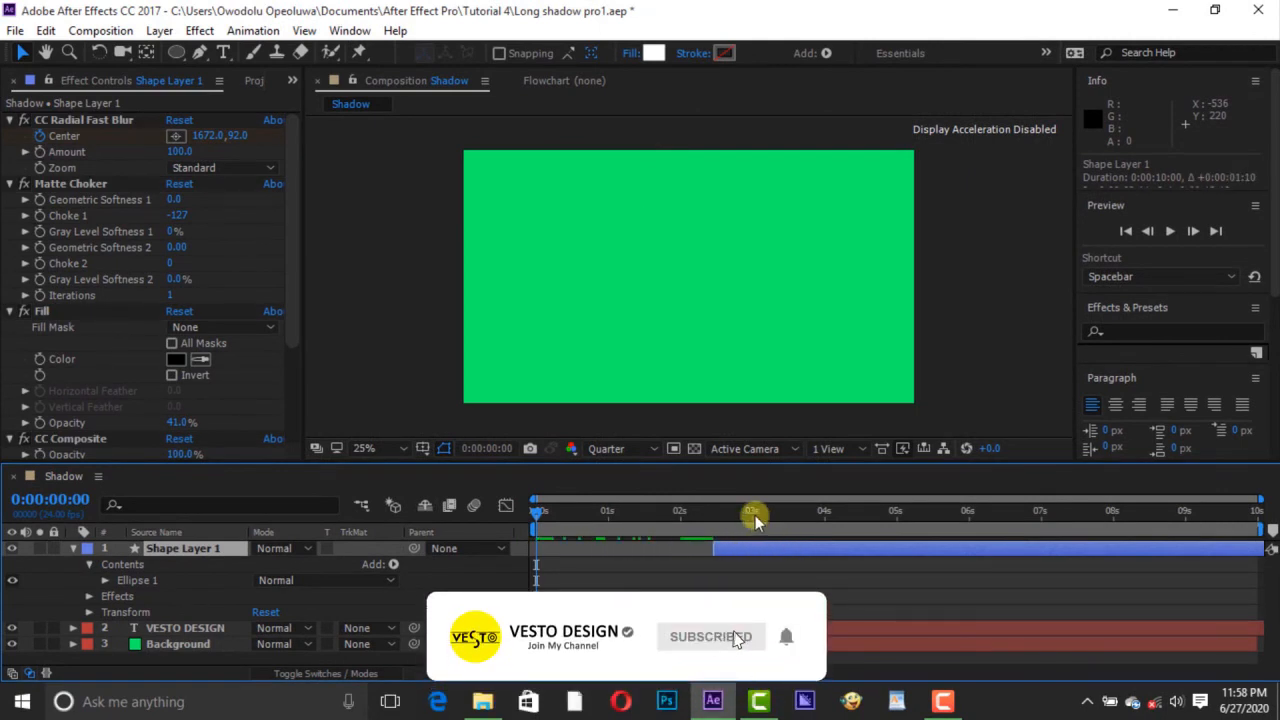
left_click_drag(755, 510, 713, 510)
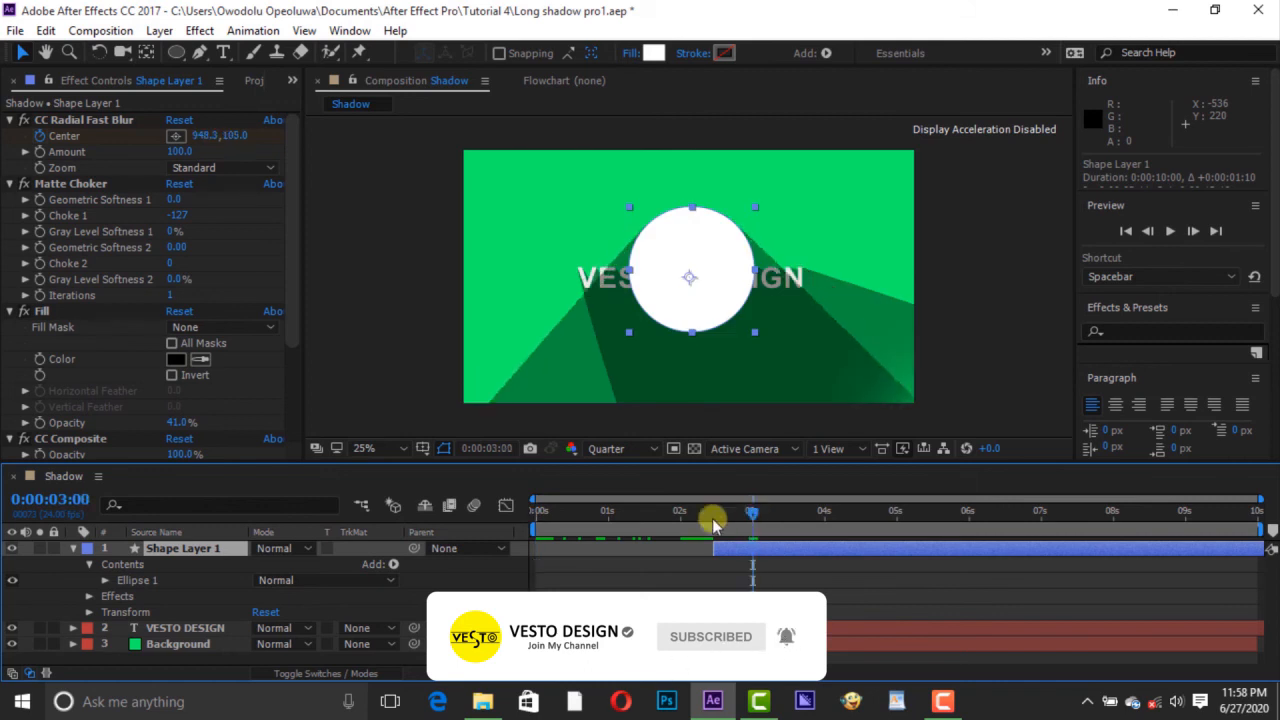
left_click(72, 563)
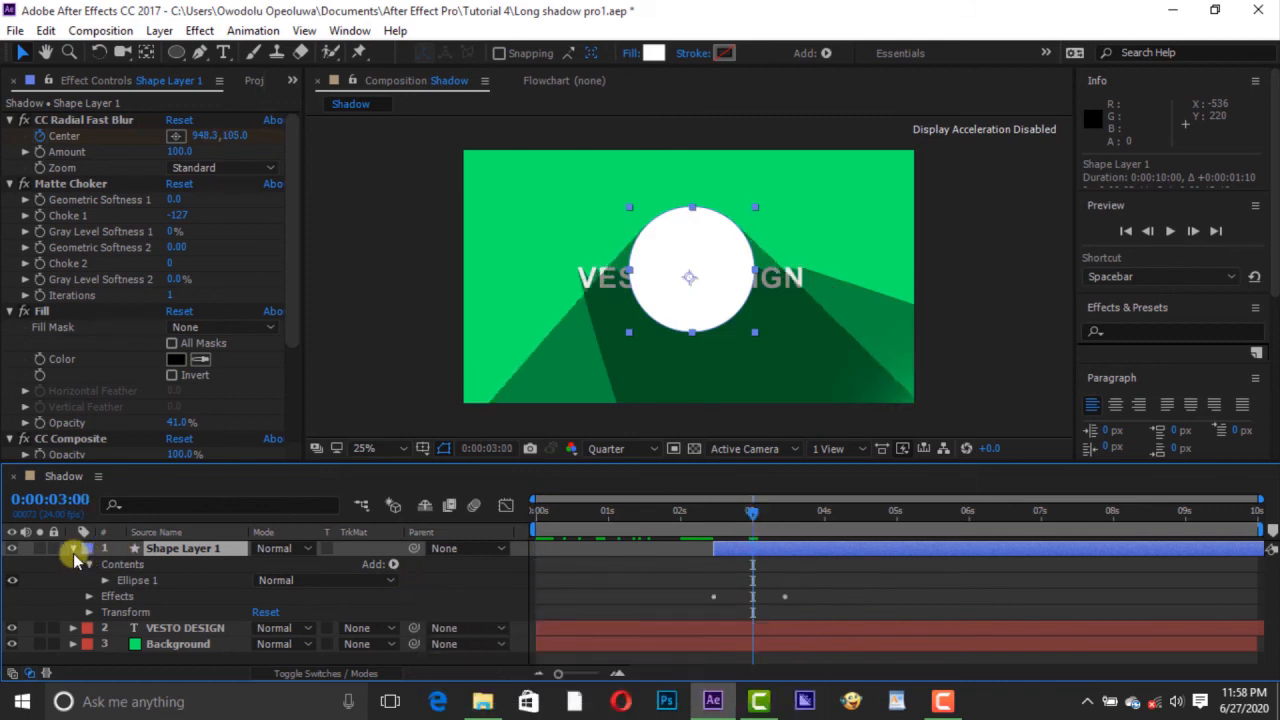
Collapse the circle layer and hide the title to preview the circle's shadow alone.
left_click(73, 548)
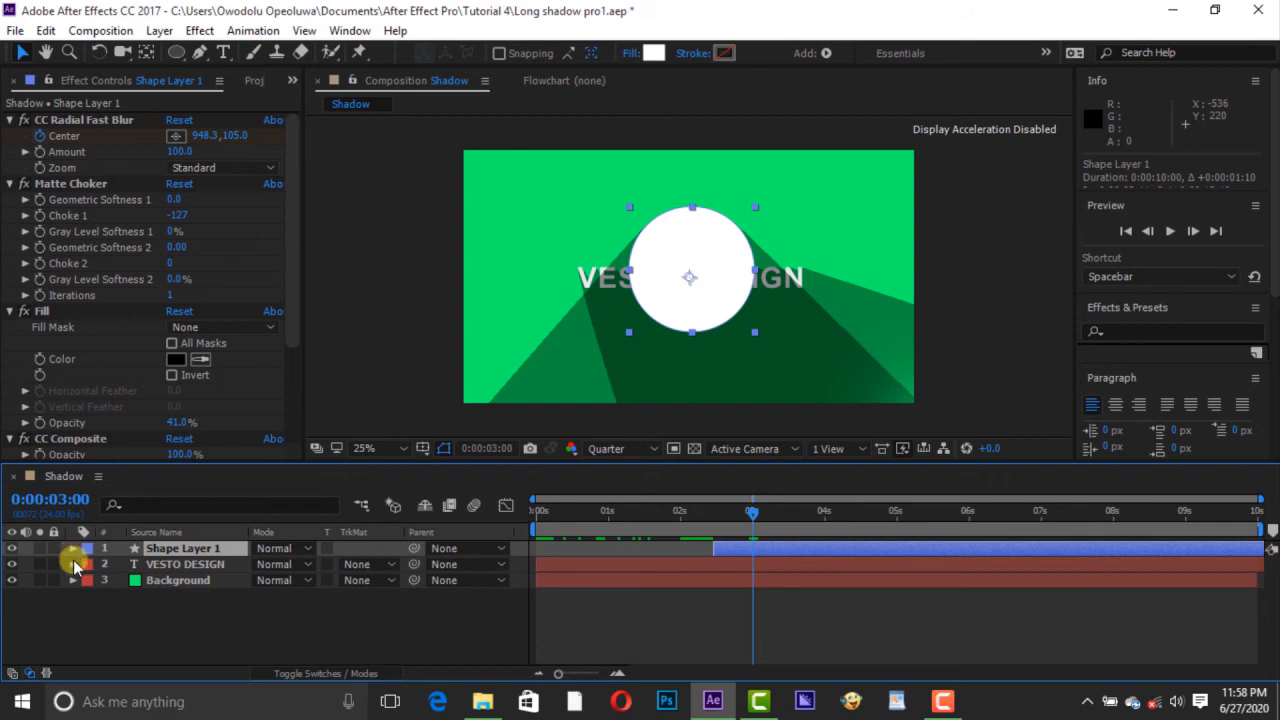
left_click(12, 563)
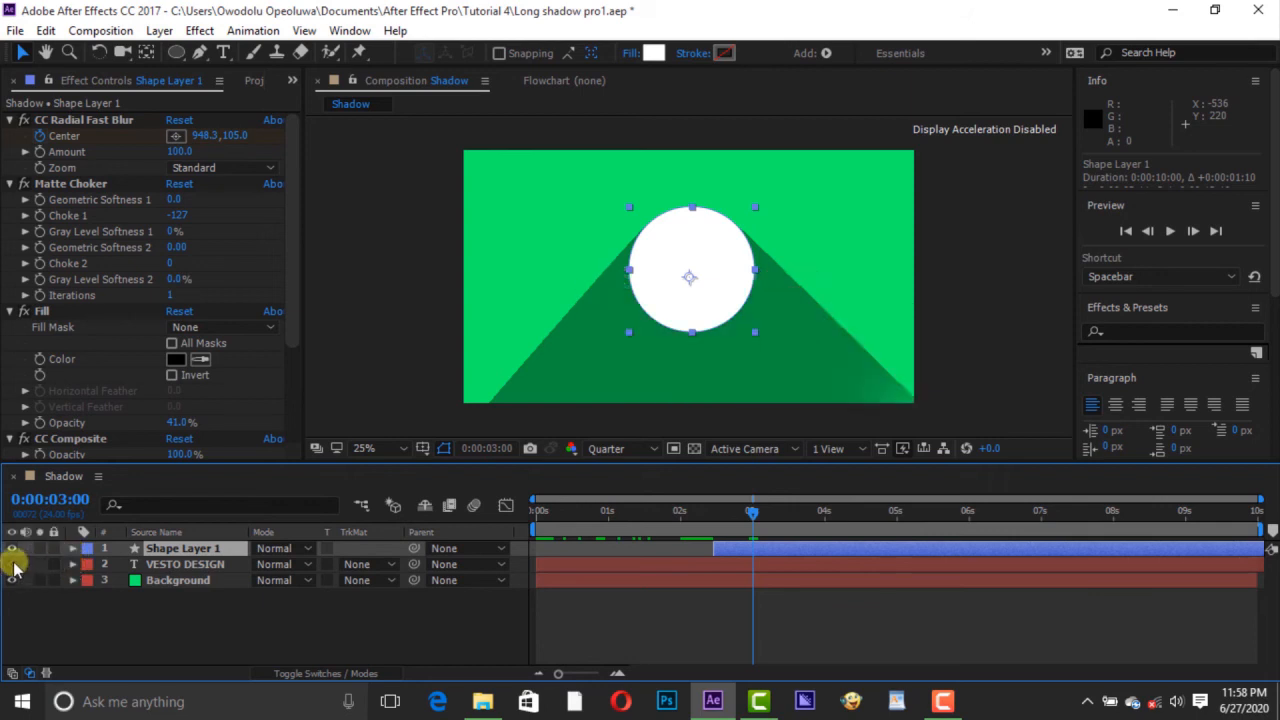
left_click_drag(752, 512, 710, 512)
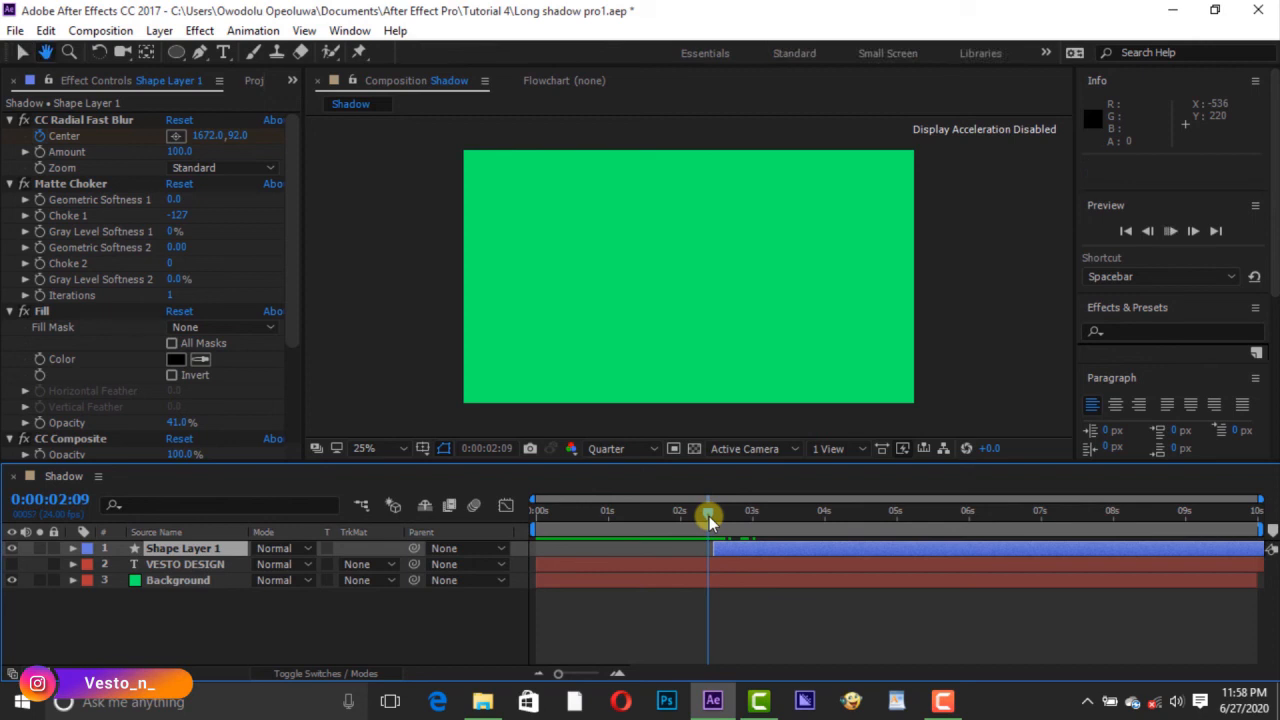
Scrub to where the circle starts and trim the title's out point there with Alt+].
key("space")
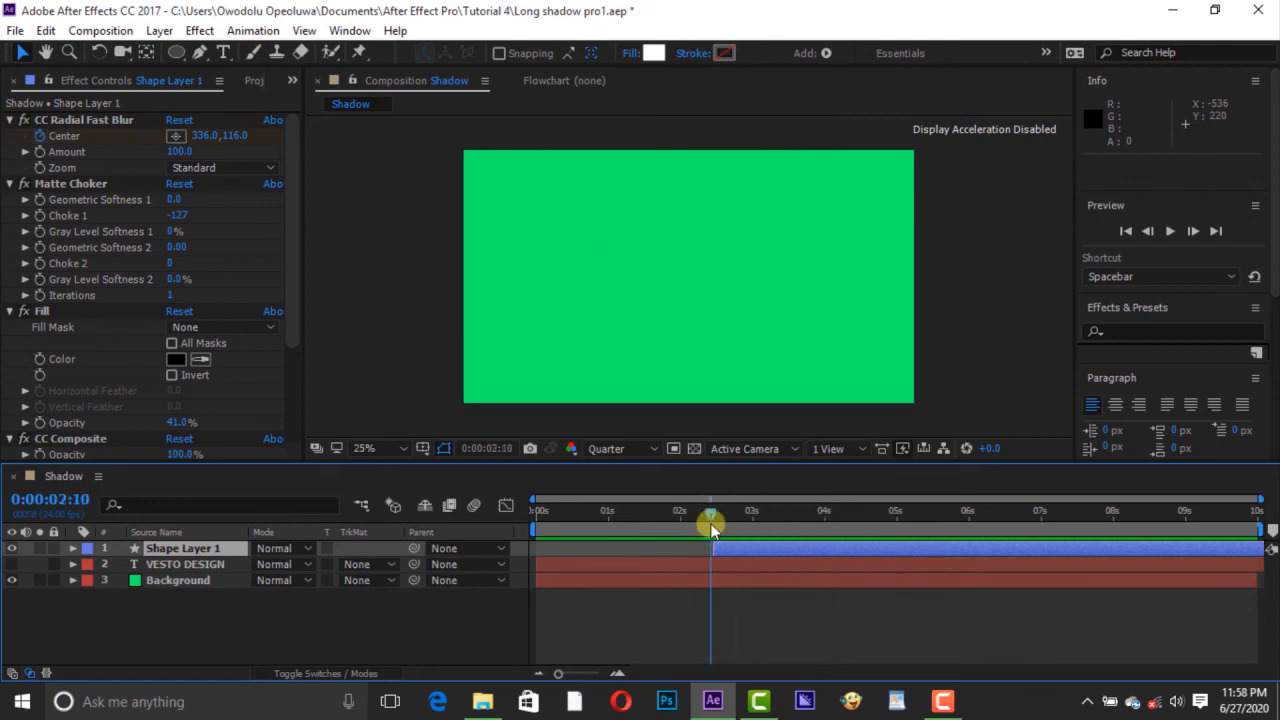
left_click_drag(710, 510, 805, 510)
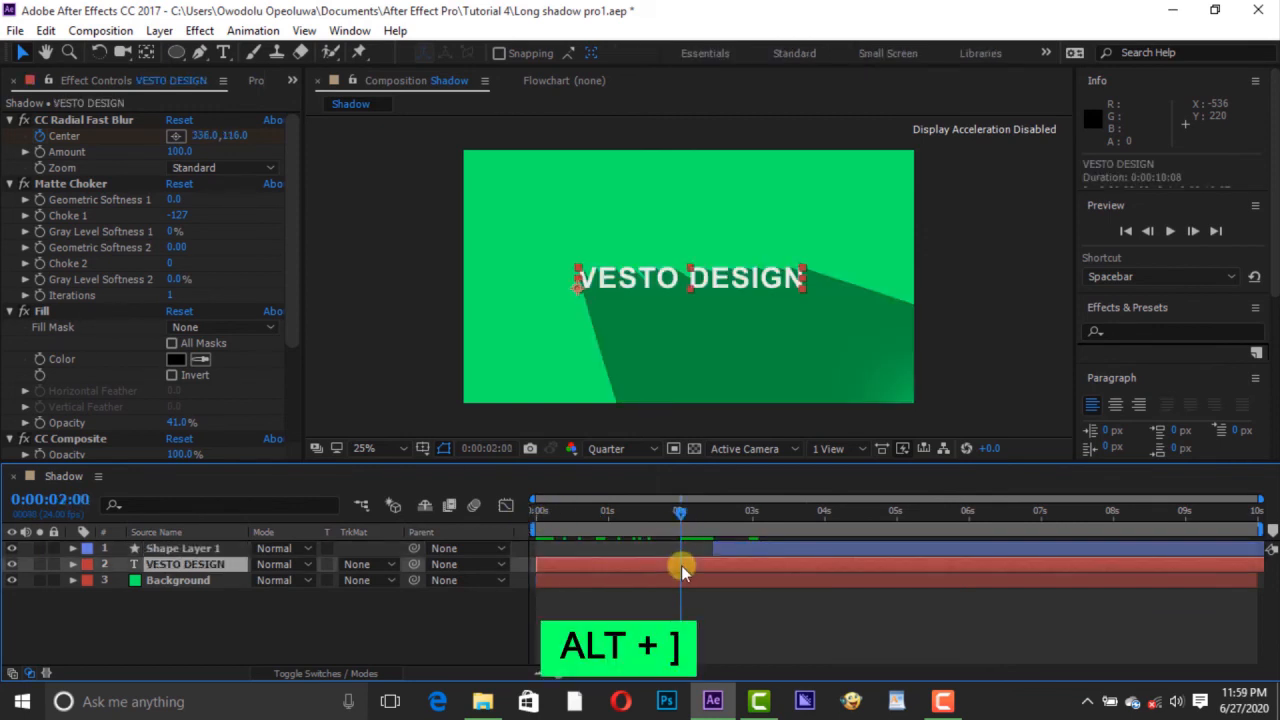
key("alt+]")
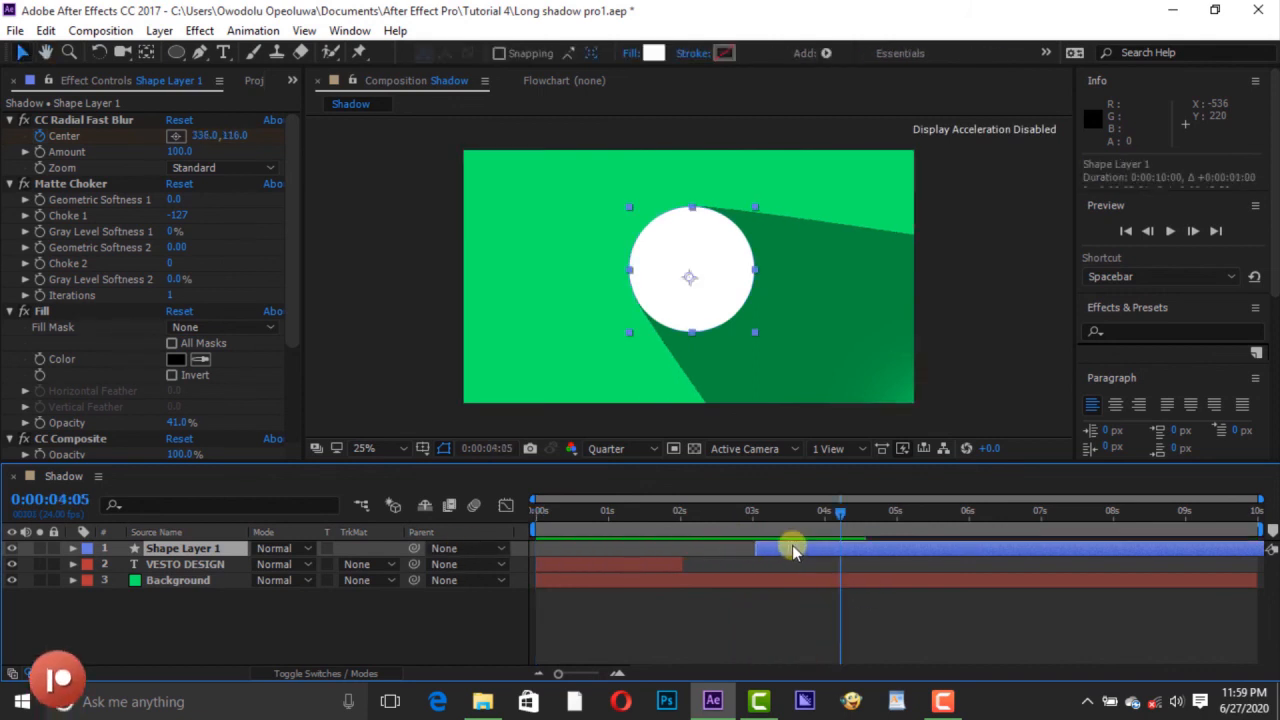
Line the circle layer up to start at three seconds and review the finished timing.
left_click_drag(840, 511, 752, 511)
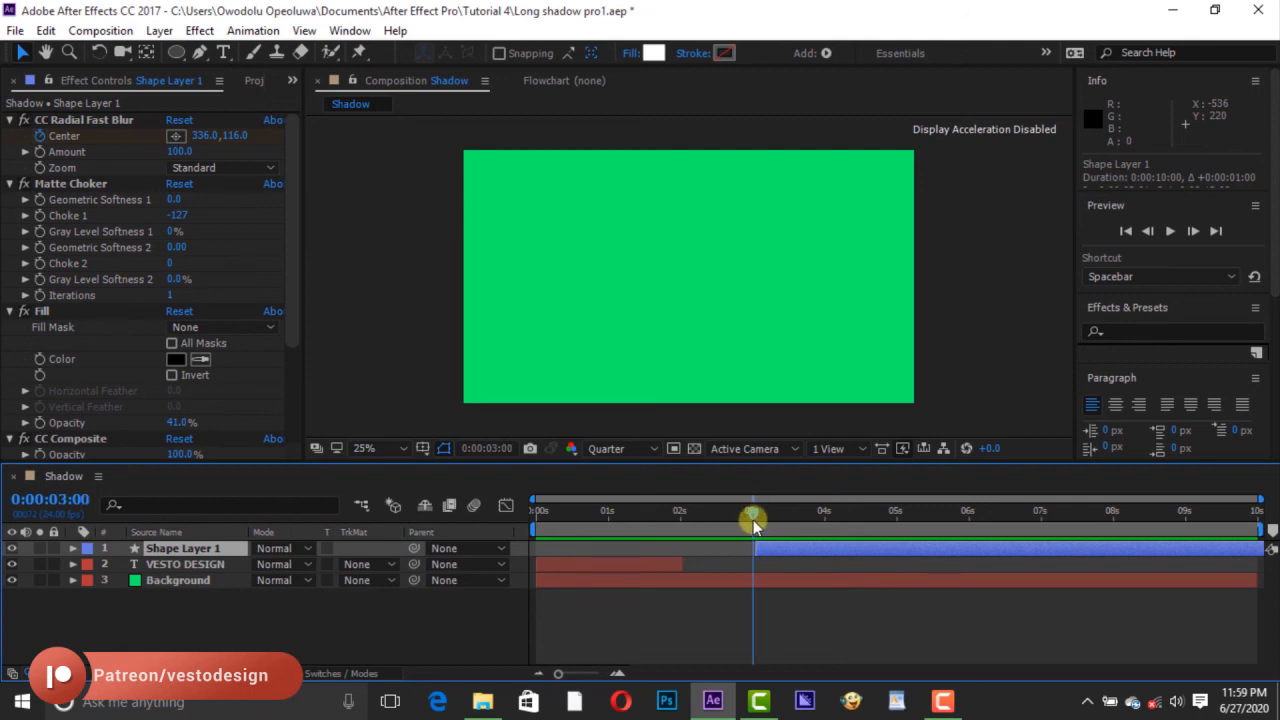
left_click(185, 564)
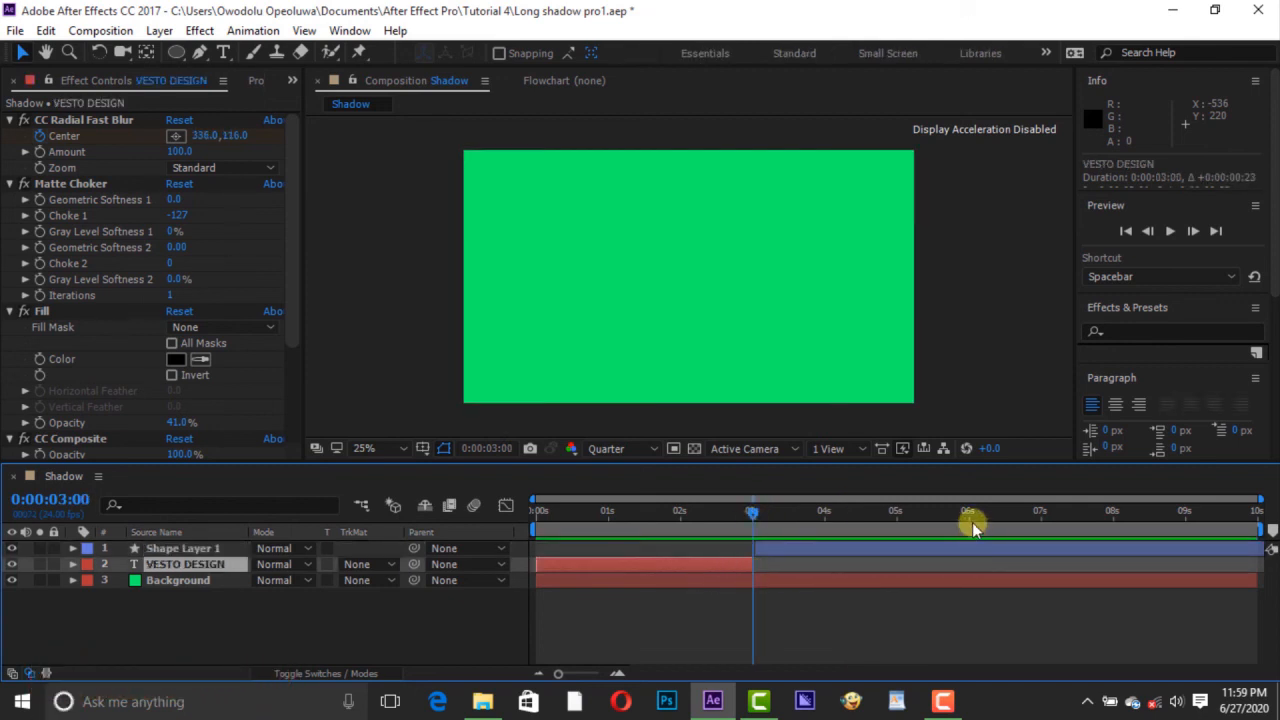
left_click(970, 512)
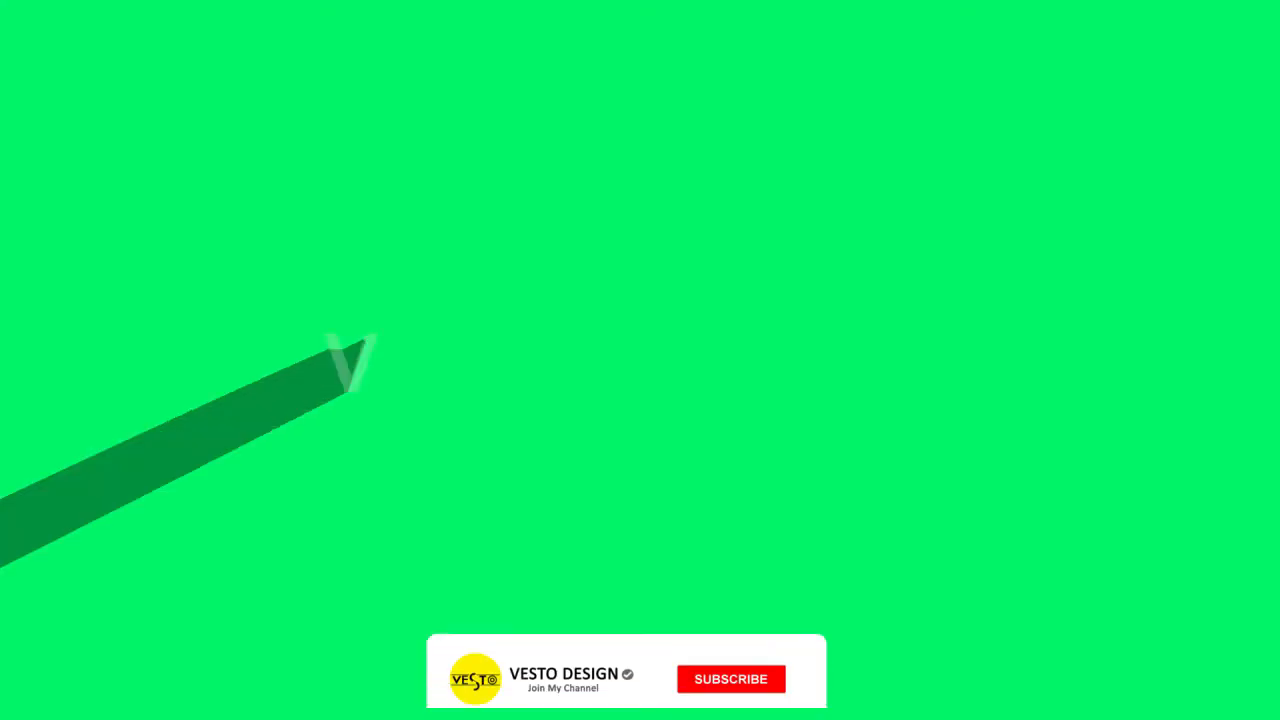
left_click(730, 679)
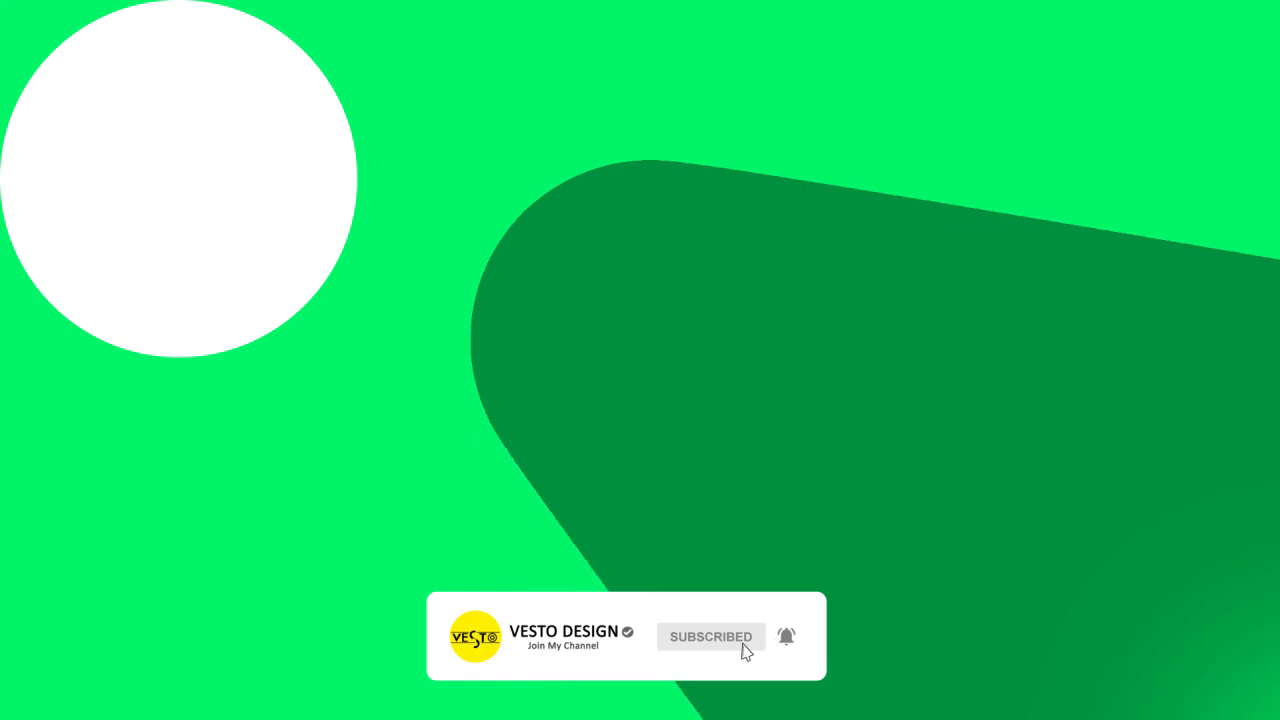